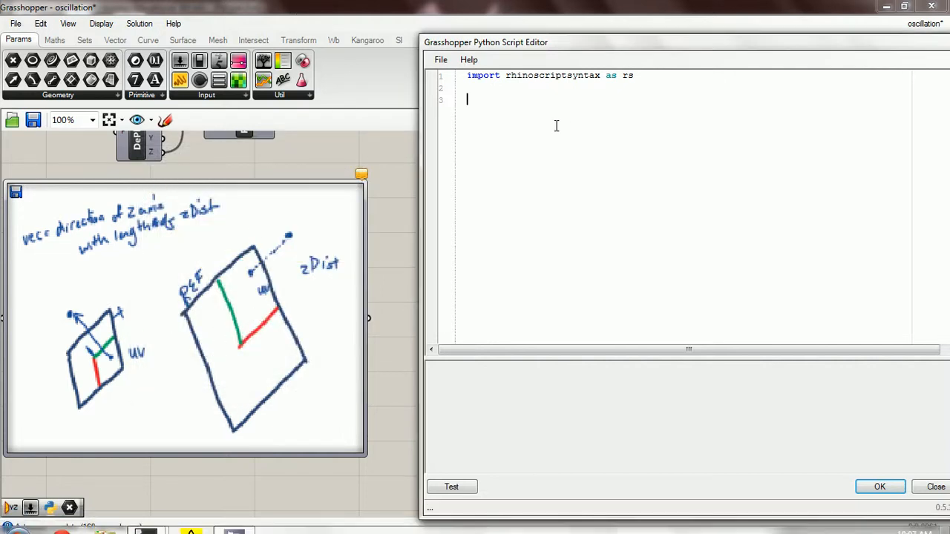
Begin declaring def remapPoint( below the rhinoscriptsyntax import, briefly closing and reopening the script
{"action": "type", "text": "def r"}
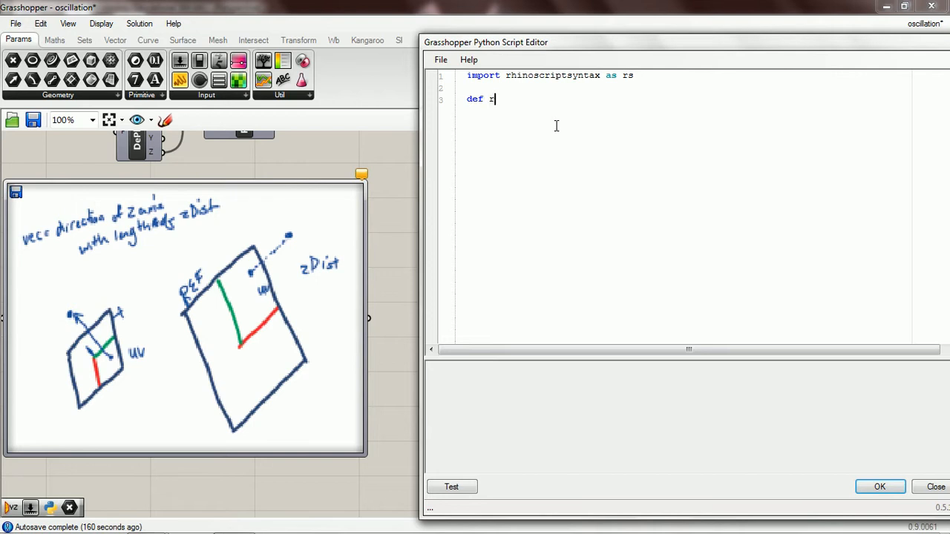
{"action": "type", "text": "emap"}
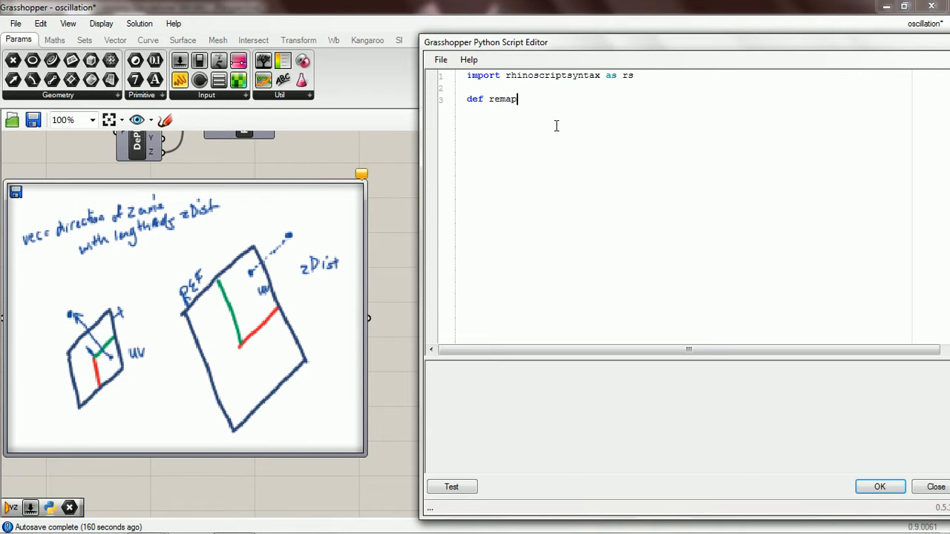
{"action": "type", "text": "Point"}
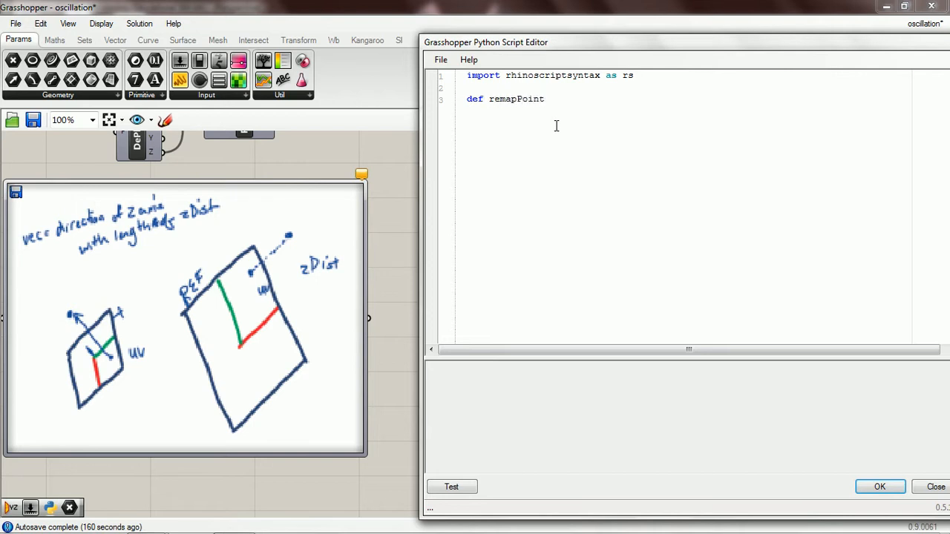
{"action": "type", "text": "("}
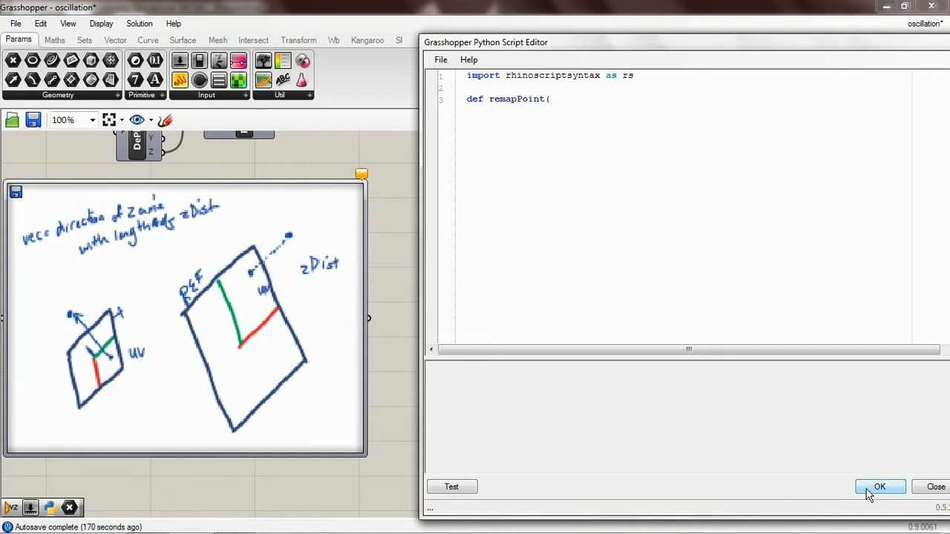
{"action": "left_click", "coordinate": [879, 487]}
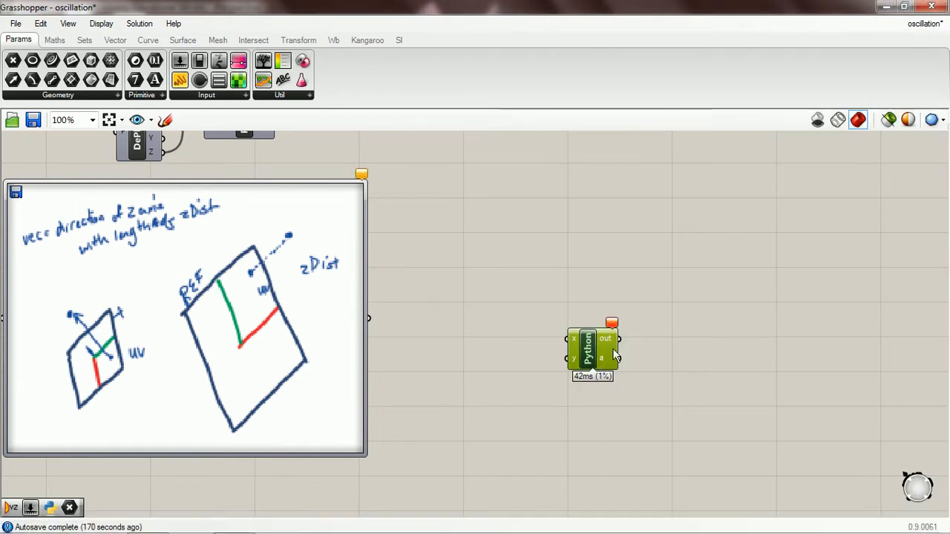
{"action": "double_click", "coordinate": [588, 348]}
{"action": "type", "text": "def remapPoint("}
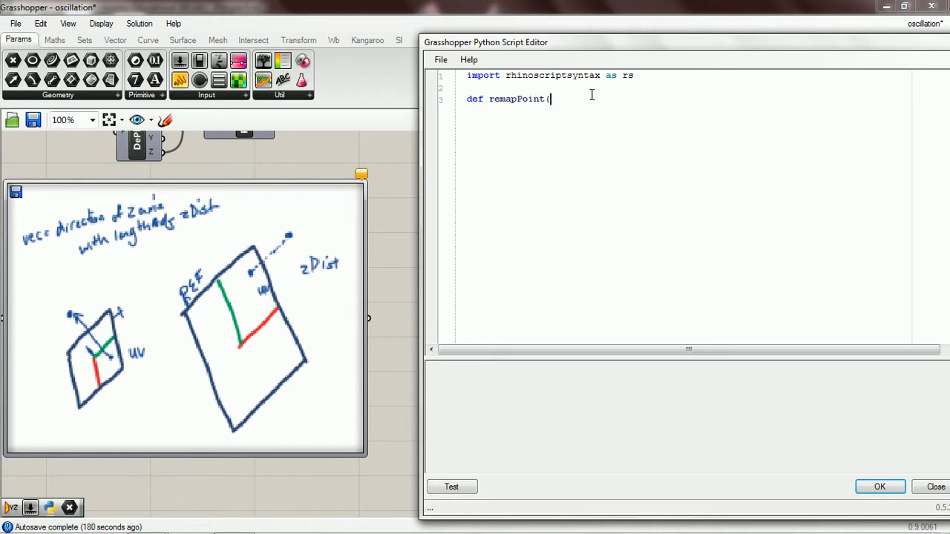
Complete the signature as remapPoint(vec, referencePlane, targetPlane): with an empty body
{"action": "type", "text": "vec,"}
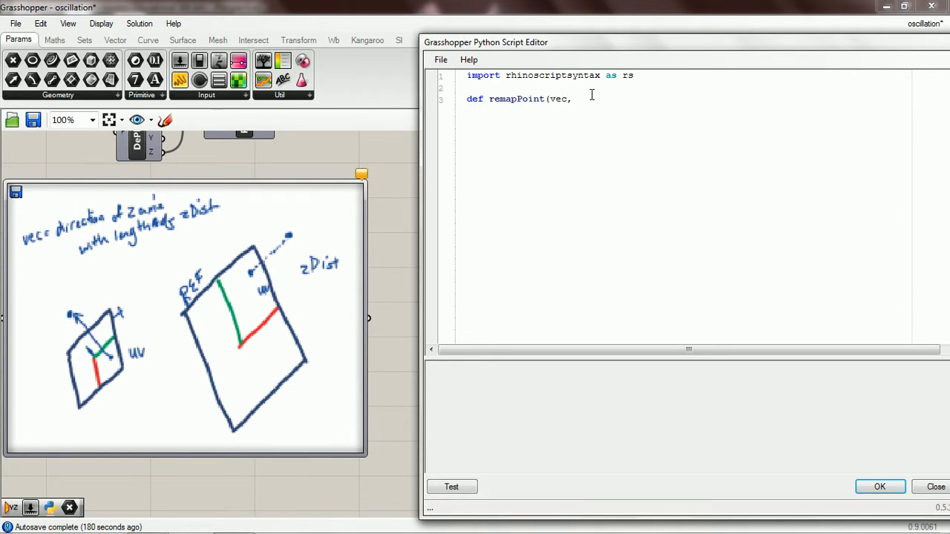
{"action": "type", "text": "refer"}
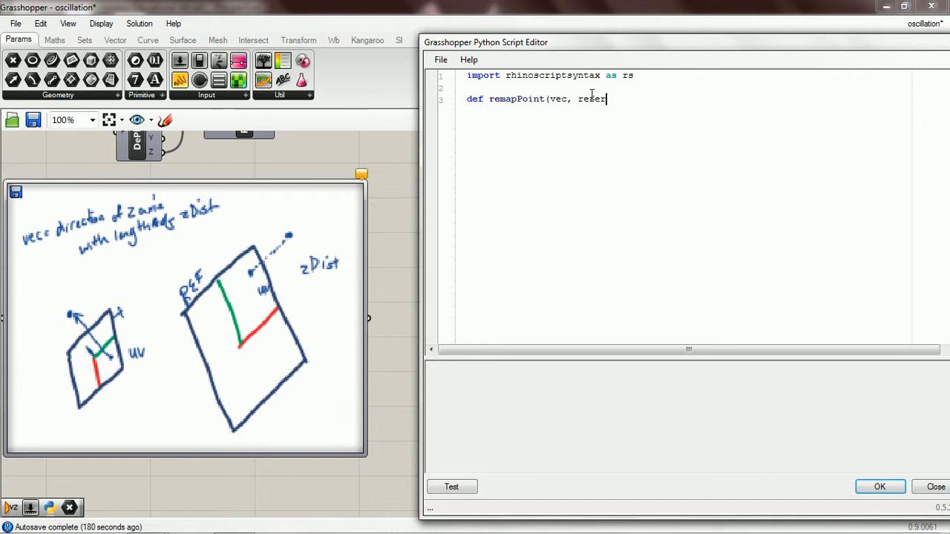
{"action": "type", "text": "encePlane, ta"}
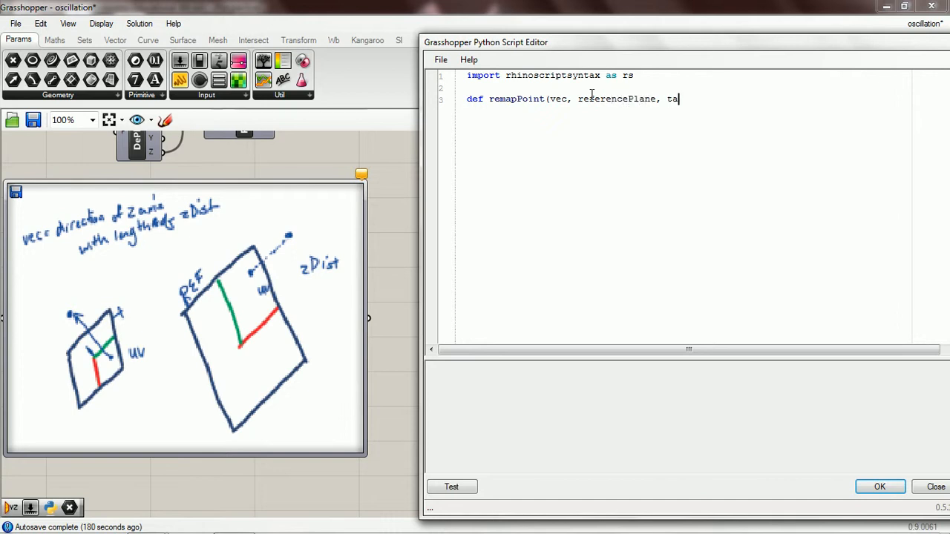
{"action": "type", "text": "rgetPlane"}
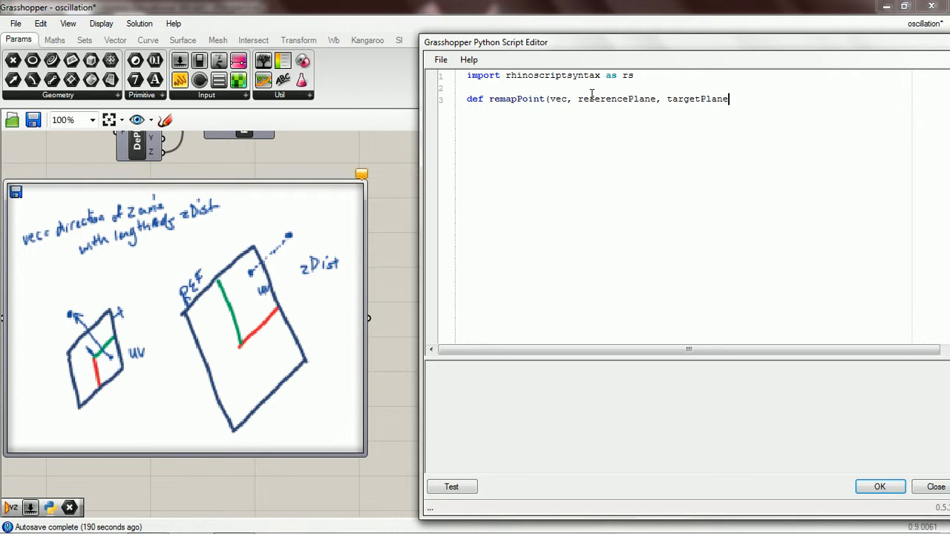
{"action": "type", "text": "):"}
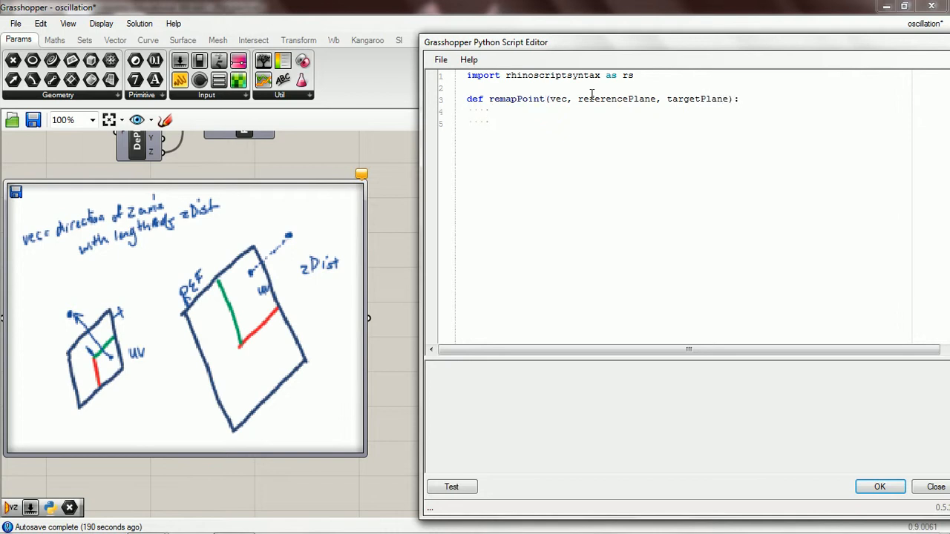
Write uv = rs.PlaneClosestPoint(referencePlane, vec, False) as the function's first line
{"action": "left_click", "coordinate": [460, 98]}
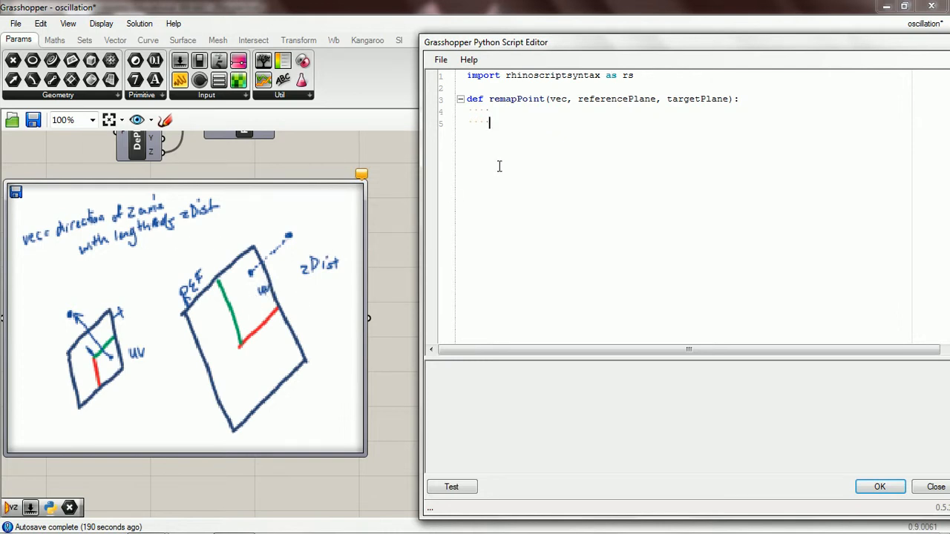
{"action": "type", "text": "uv ="}
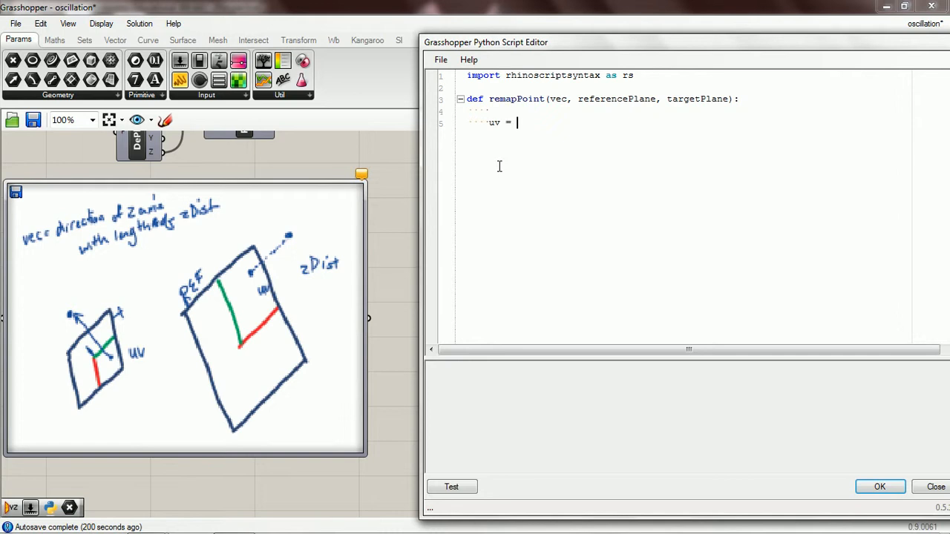
{"action": "type", "text": "rs."}
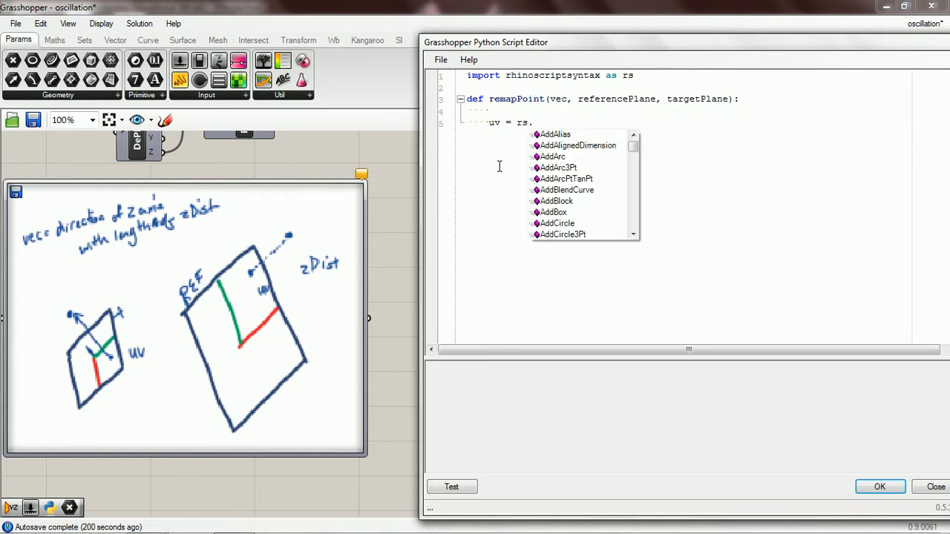
{"action": "type", "text": "plan"}
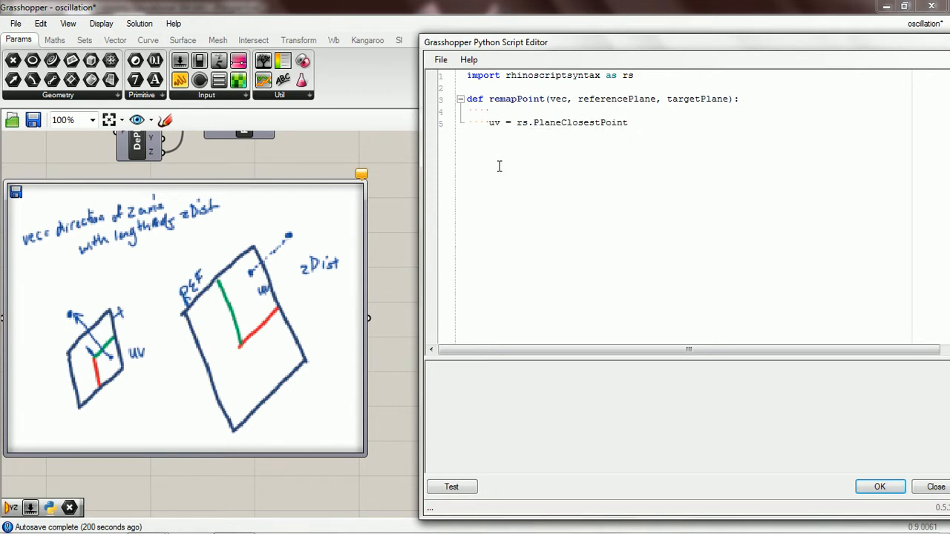
{"action": "type", "text": "("}
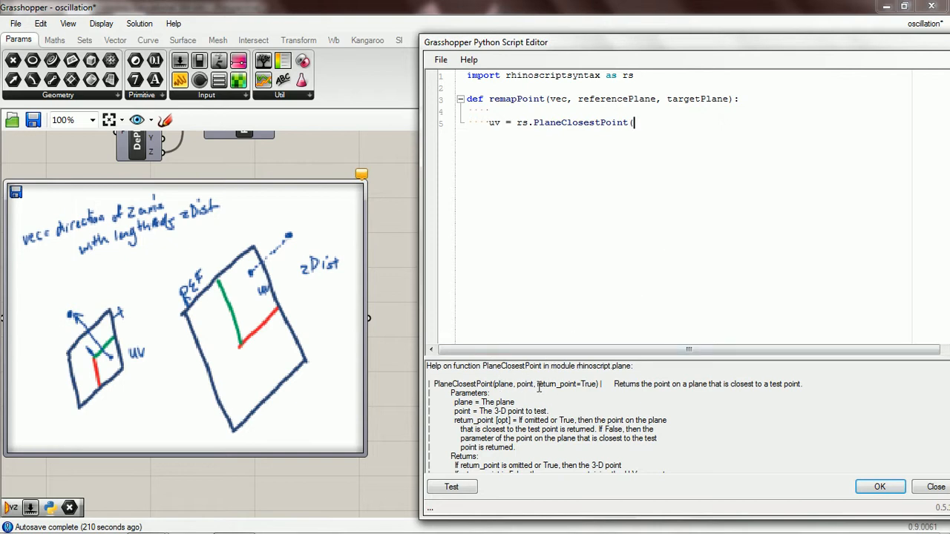
{"action": "mouse_move", "coordinate": [571, 386]}
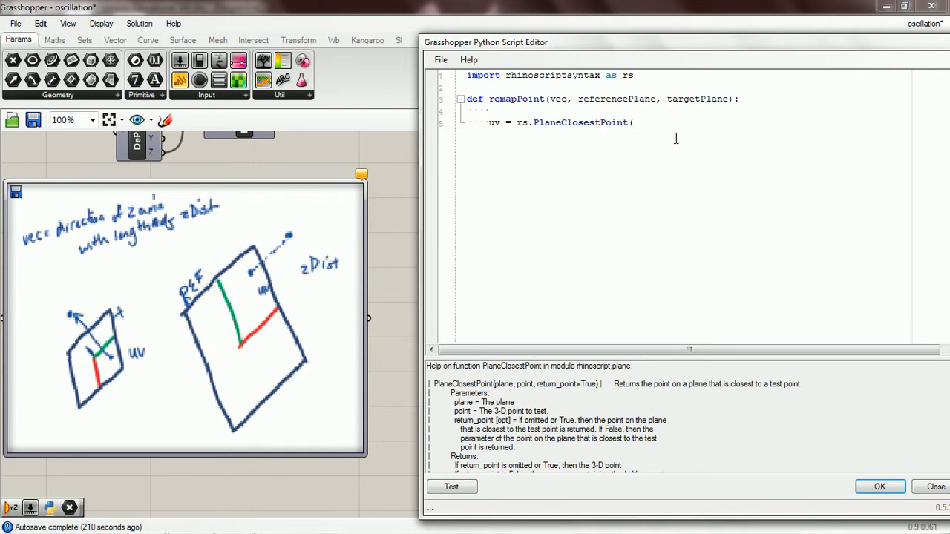
{"action": "type", "text": "referenc"}
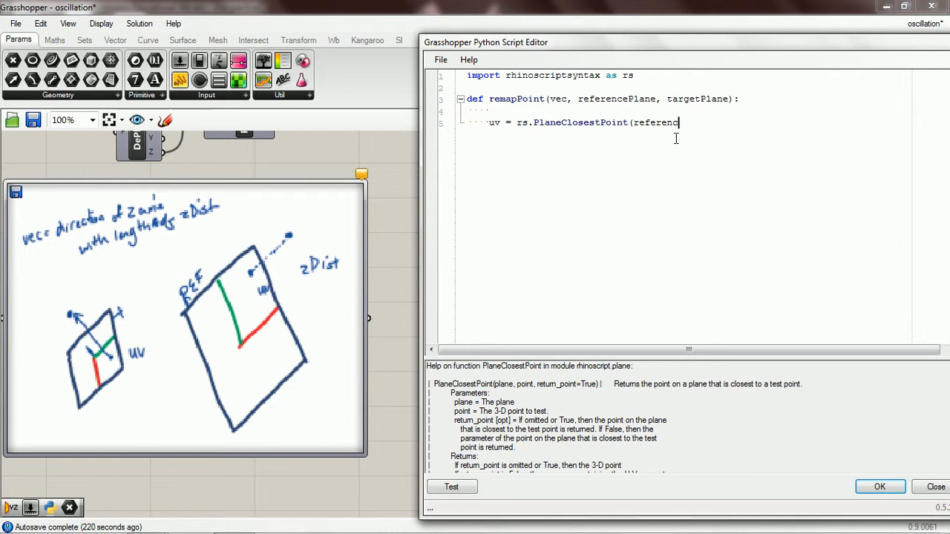
{"action": "type", "text": "ePla"}
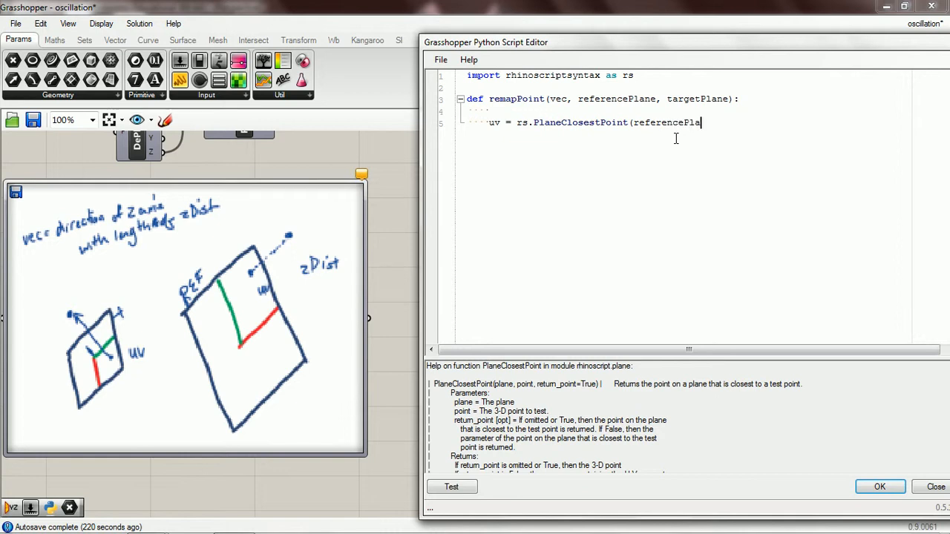
{"action": "type", "text": ", ve"}
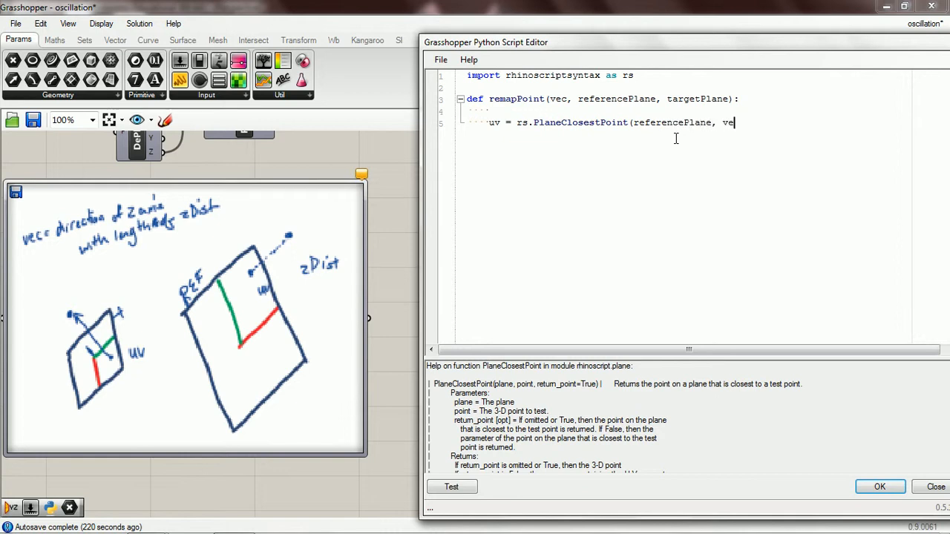
{"action": "type", "text": "c, False)"}
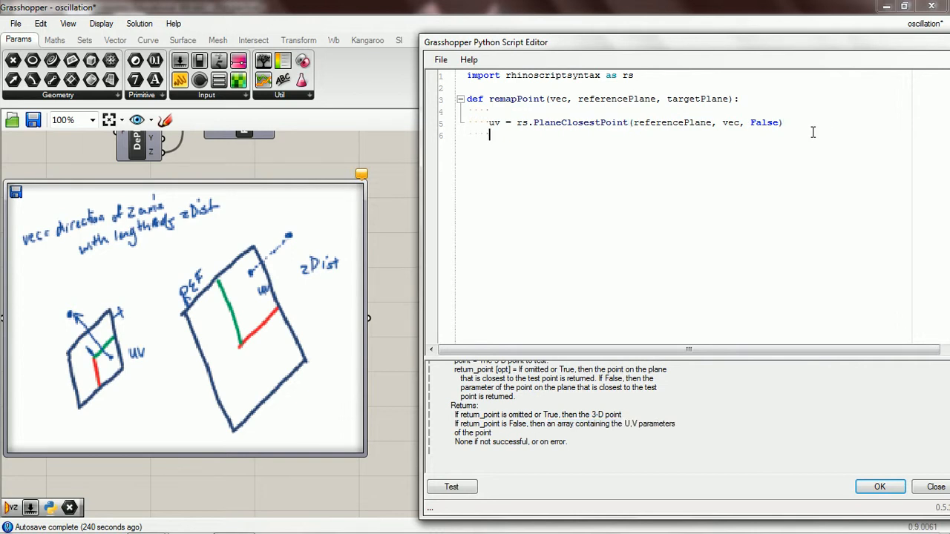
Add zDist = rs.DistanceToPlane(referencePlane, vec) as the second line
{"action": "type", "text": "z"}
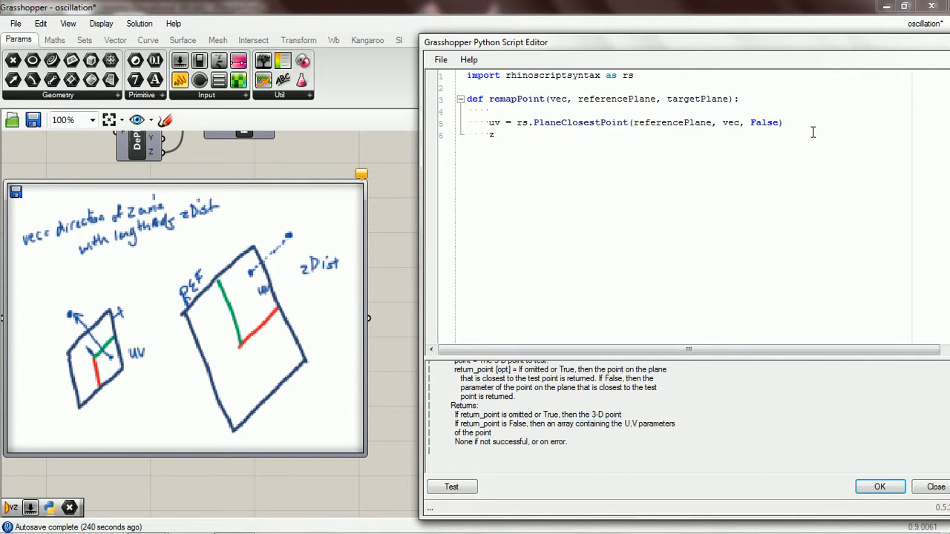
{"action": "type", "text": "Dis"}
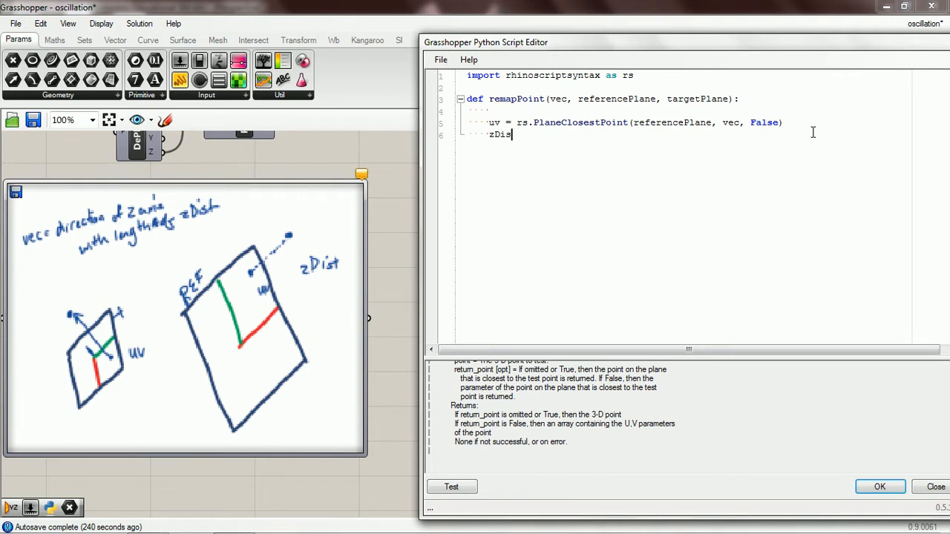
{"action": "type", "text": "= rs.DistanceToPlane"}
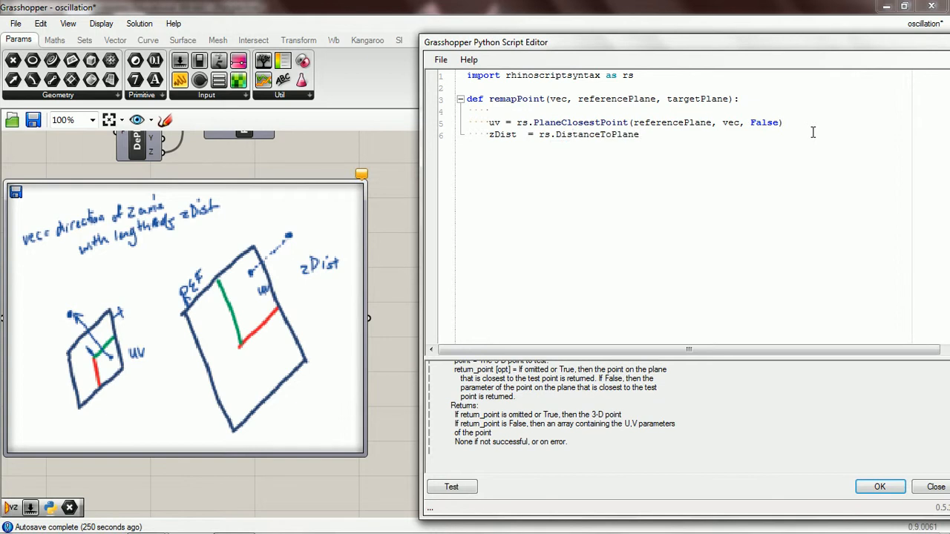
{"action": "type", "text": "("}
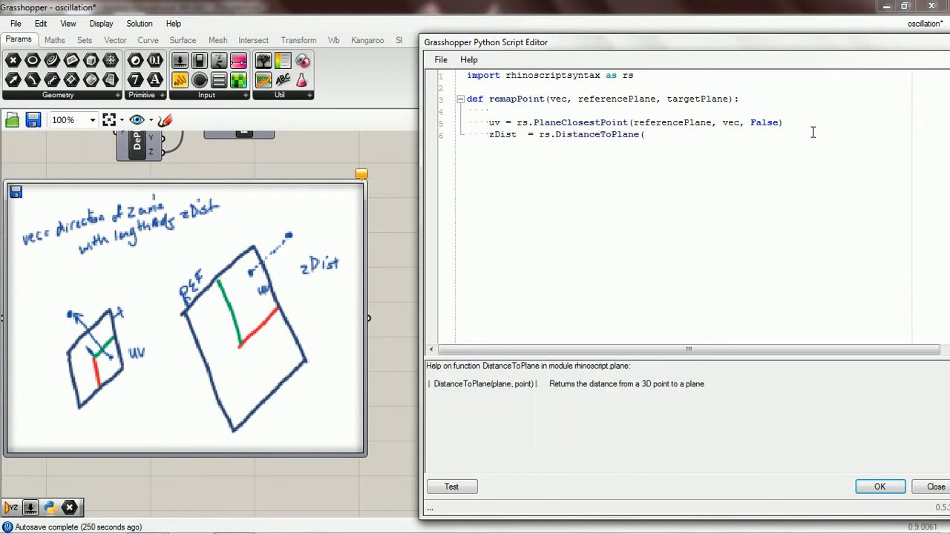
{"action": "type", "text": "reference"}
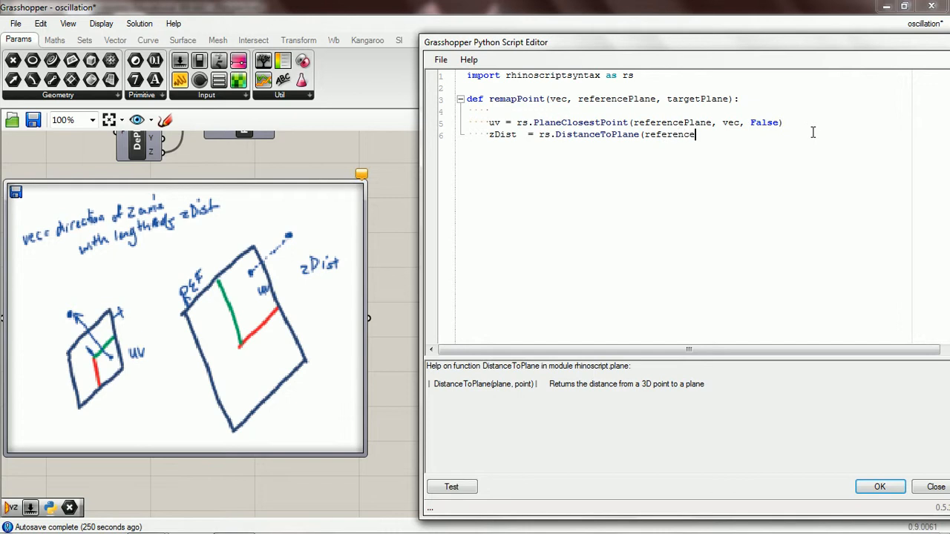
{"action": "type", "text": "Plane,"}
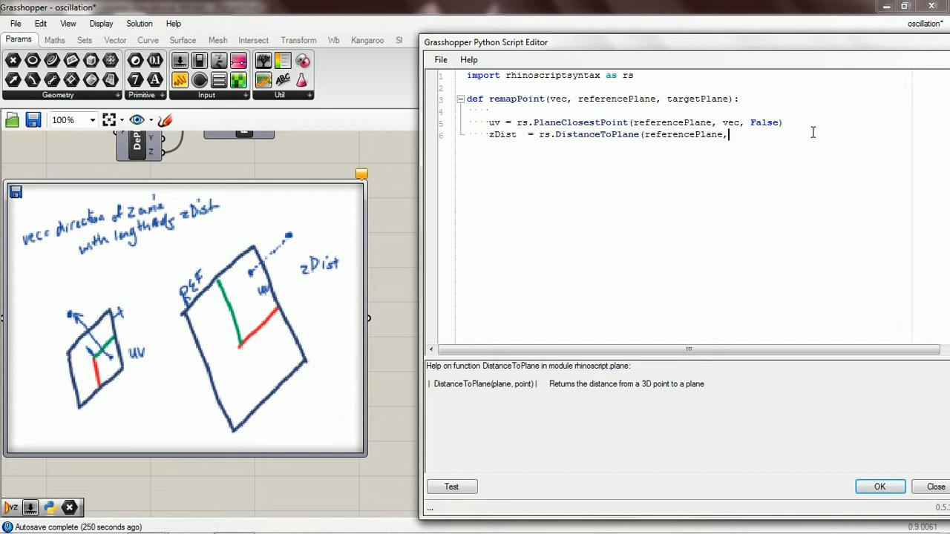
{"action": "type", "text": "vec)"}
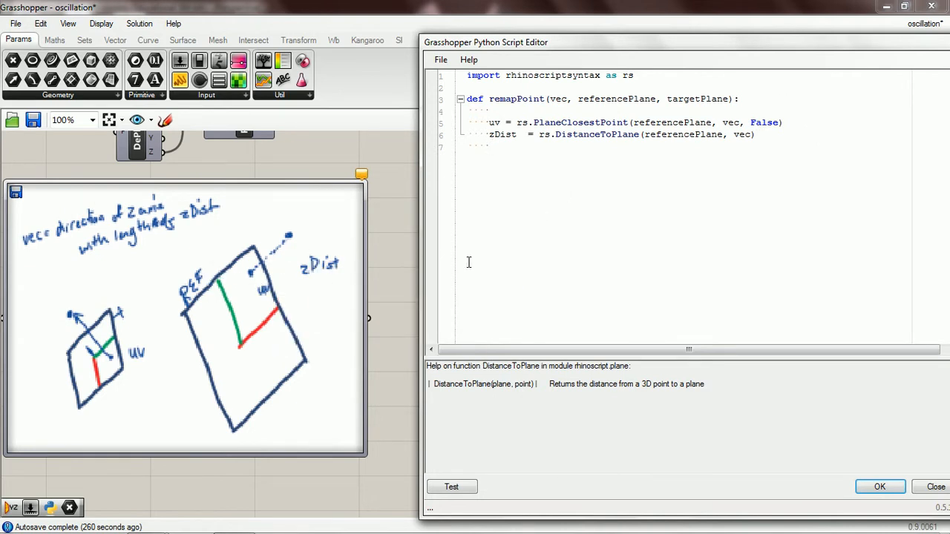
{"action": "mouse_move", "coordinate": [208, 293]}
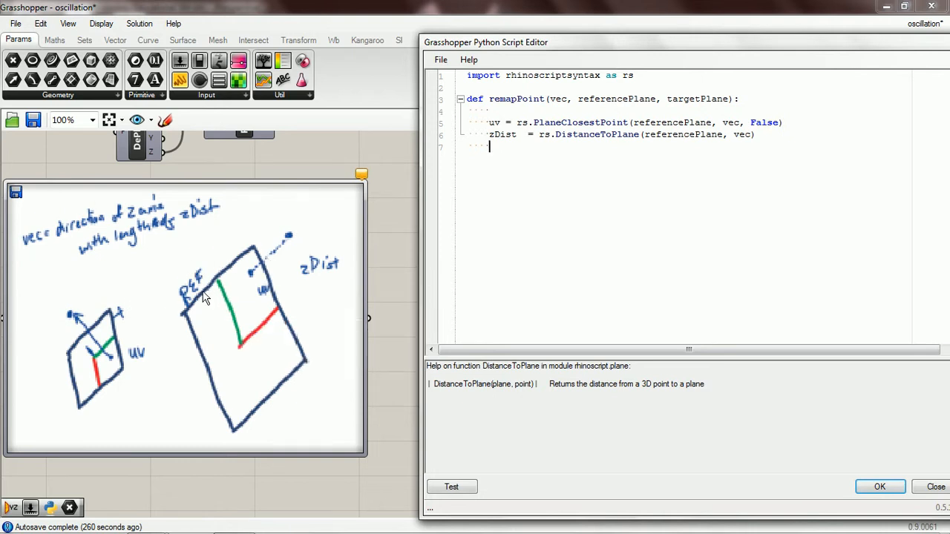
{"action": "mouse_move", "coordinate": [178, 324]}
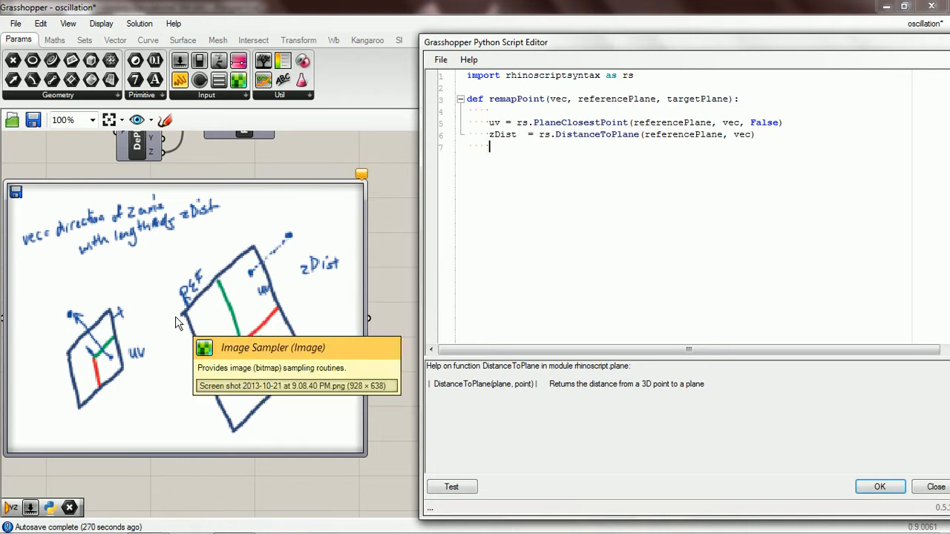
{"action": "mouse_move", "coordinate": [308, 259]}
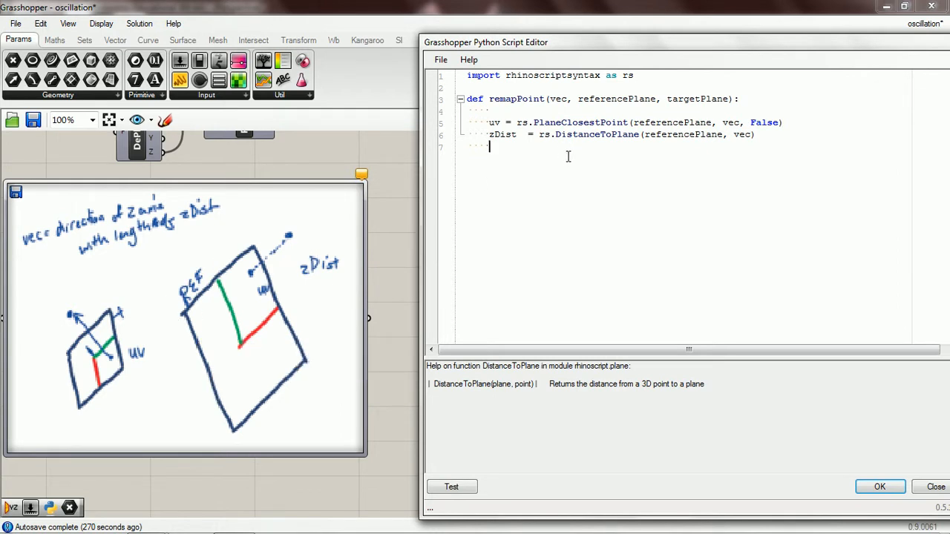
{"action": "key", "text": "enter"}
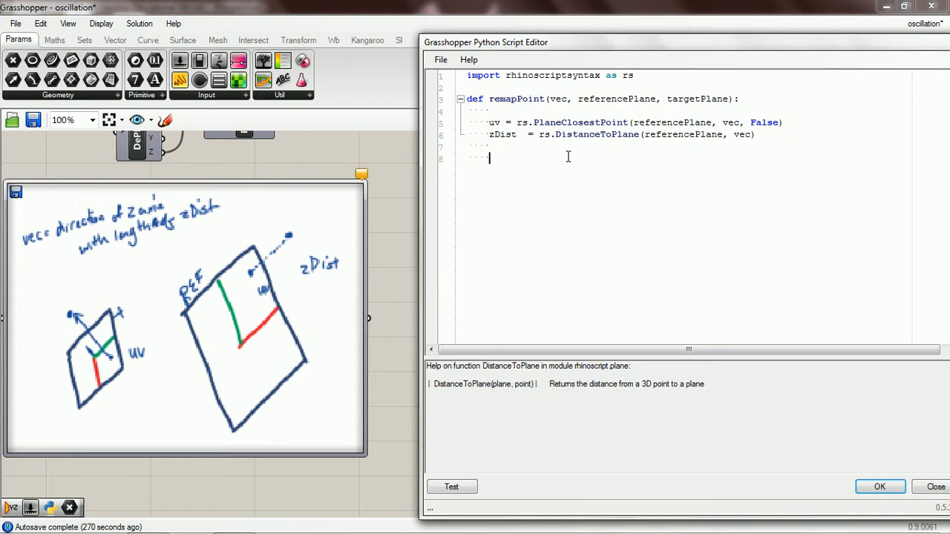
{"action": "mouse_move", "coordinate": [238, 278]}
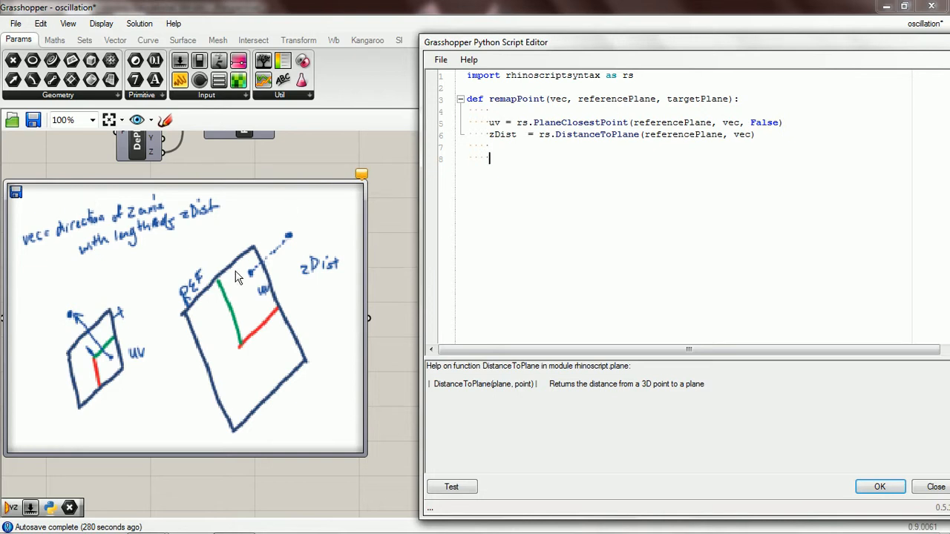
{"action": "mouse_move", "coordinate": [339, 251]}
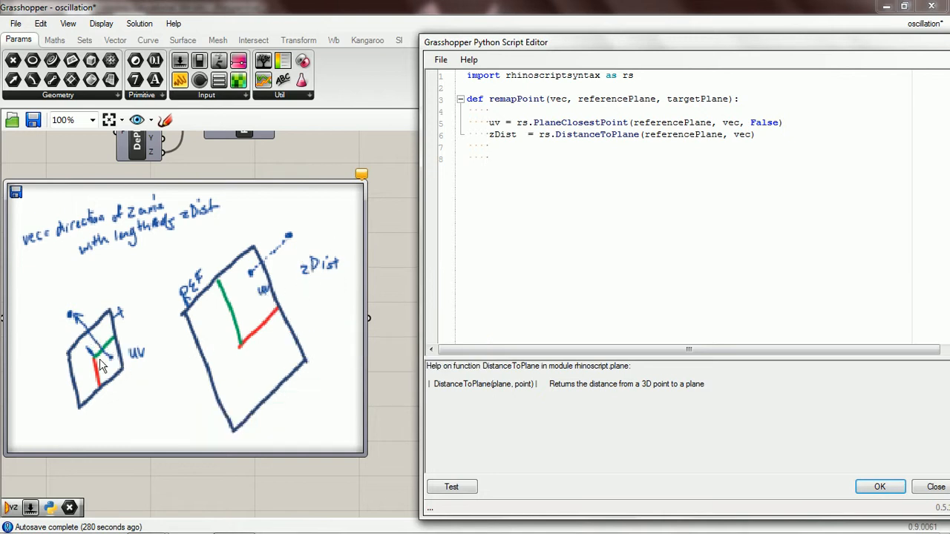
{"action": "mouse_move", "coordinate": [113, 378]}
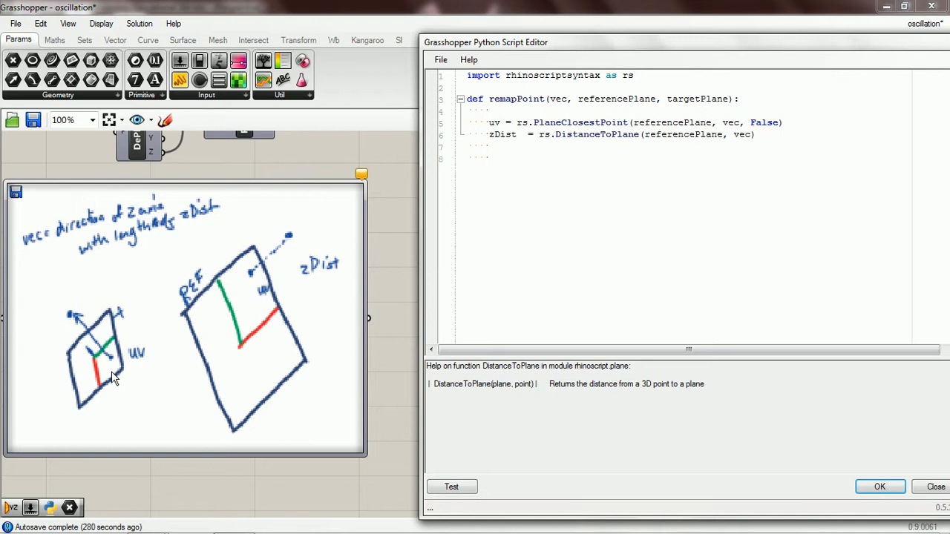
{"action": "mouse_move", "coordinate": [118, 364]}
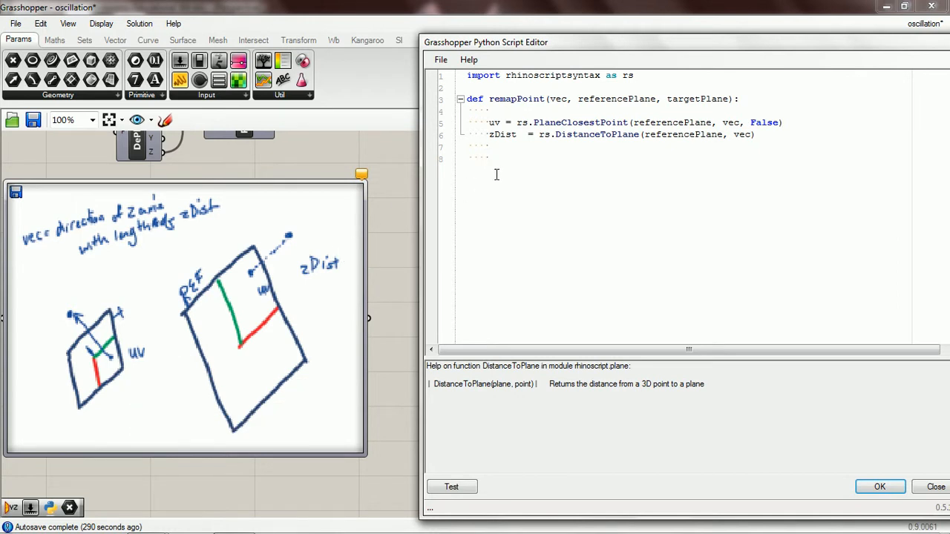
Add pointOnPlane = rs.EvaluatePlane(targetPlane, uv) as the third line
{"action": "type", "text": "point"}
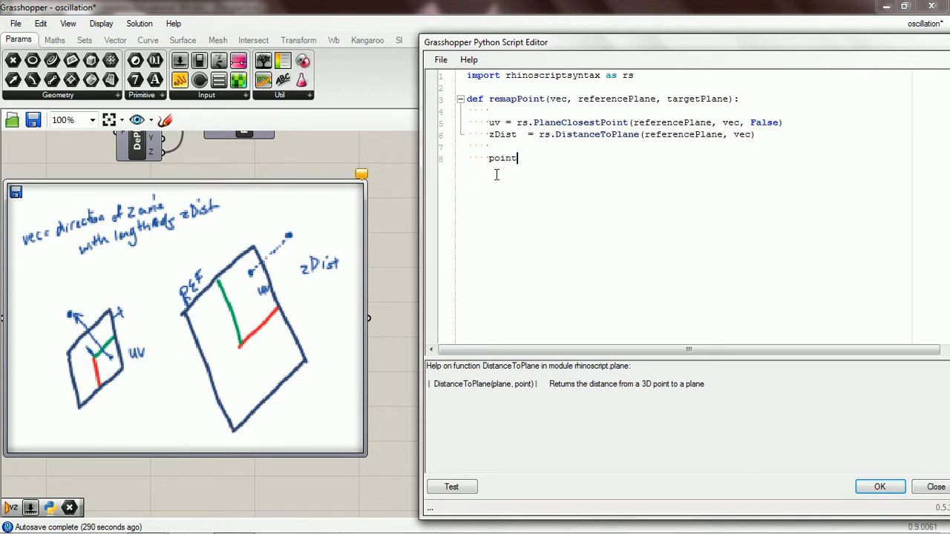
{"action": "type", "text": "OnPlane"}
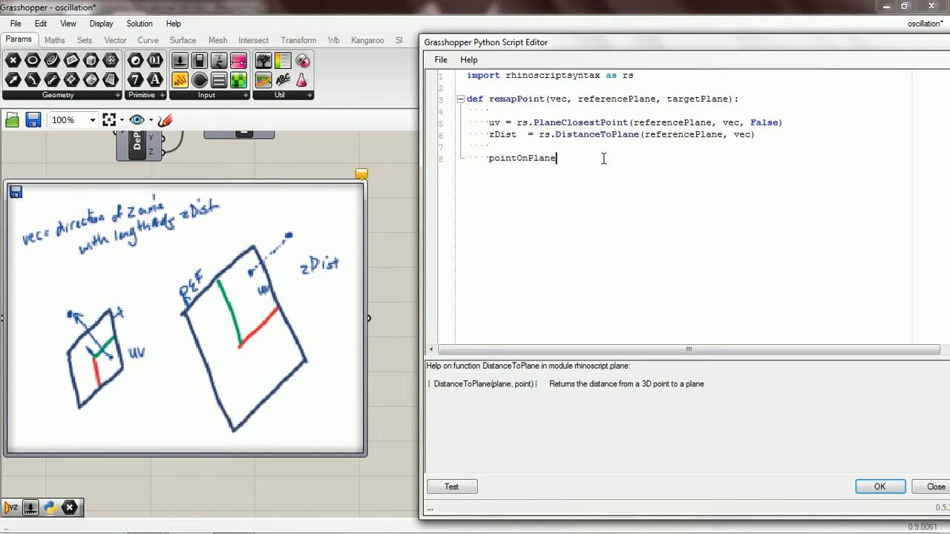
{"action": "type", "text": "= rs.EvaluatePlane("}
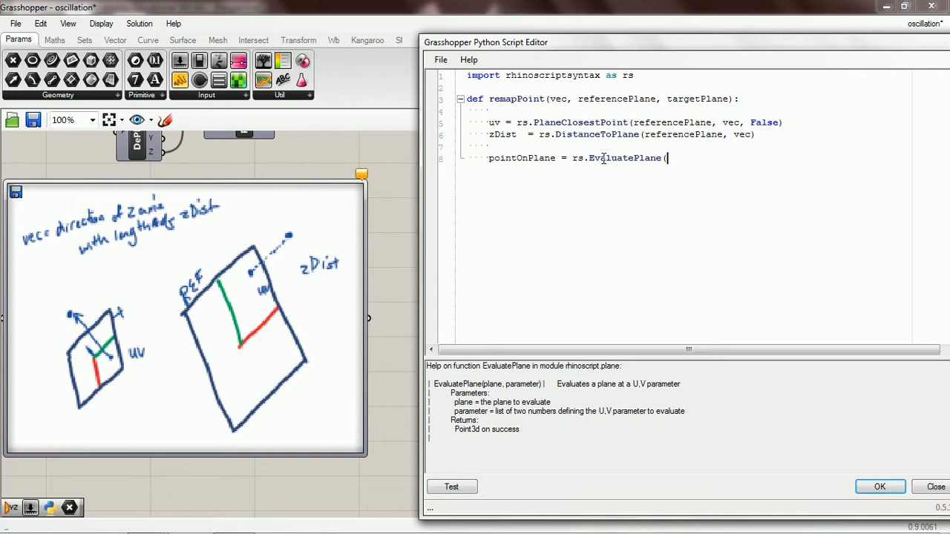
{"action": "type", "text": "targetPlane,"}
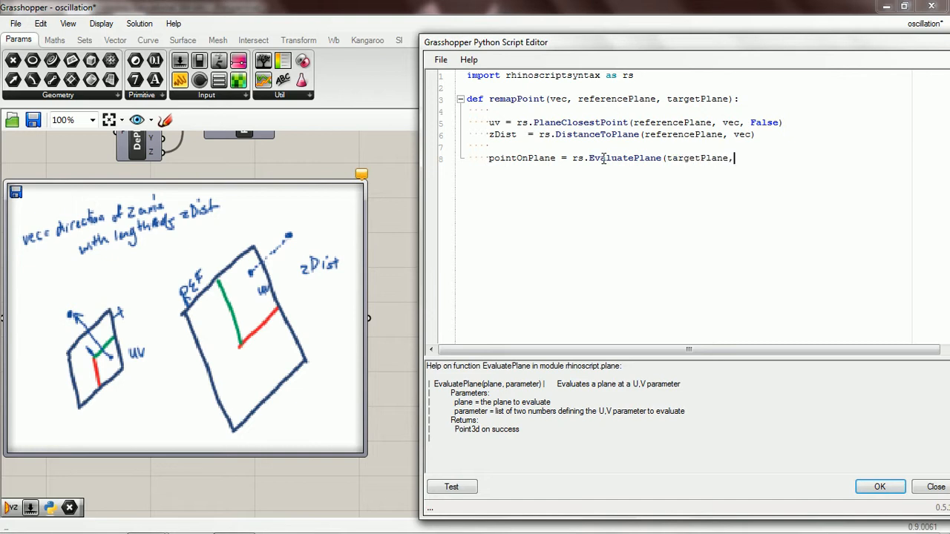
{"action": "type", "text": "uv)"}
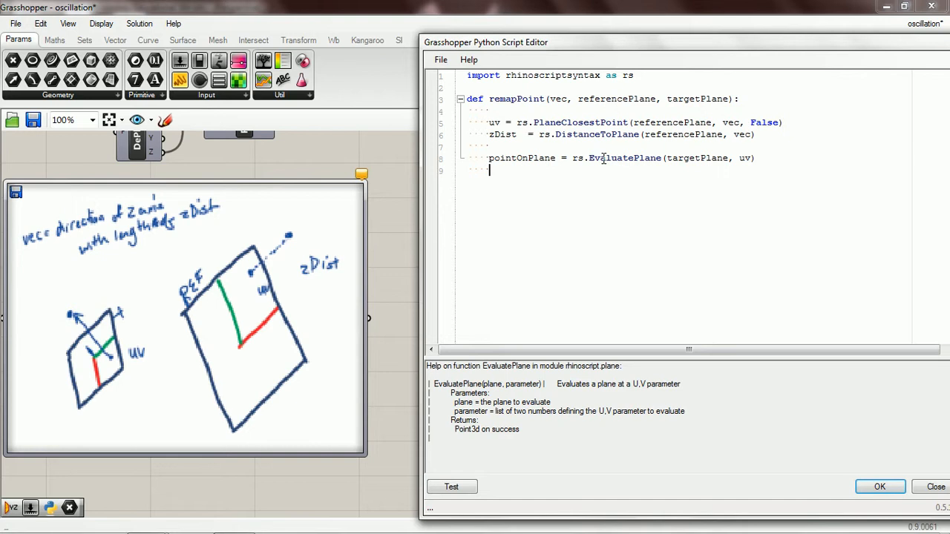
{"action": "mouse_move", "coordinate": [107, 365]}
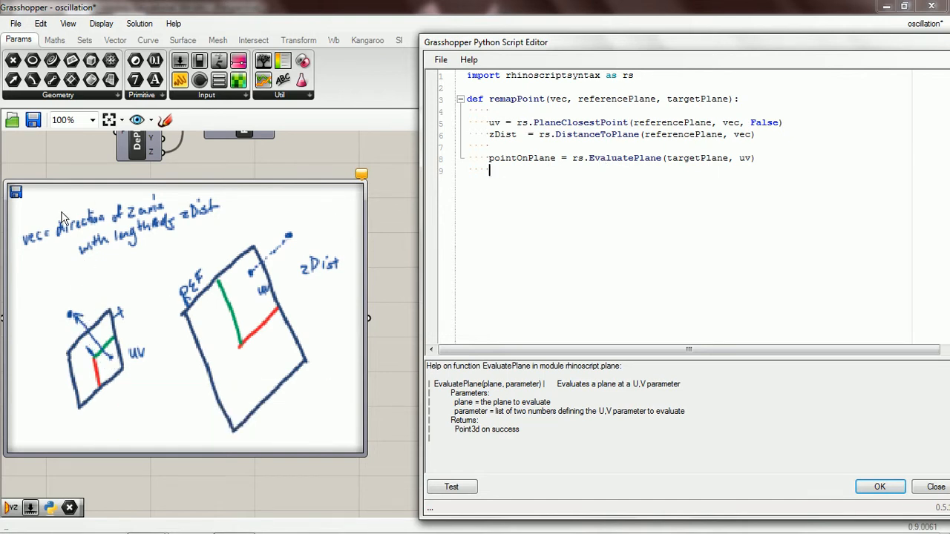
{"action": "mouse_move", "coordinate": [101, 255]}
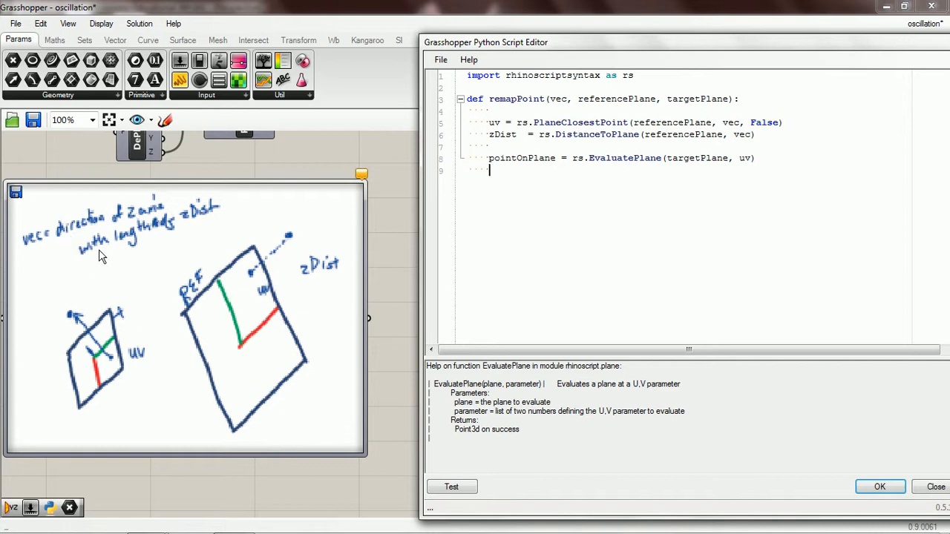
Add vecOffPlane = rs.VectorScale(targetPlane[3], zDist) as the fourth line
{"action": "left_click", "coordinate": [561, 187]}
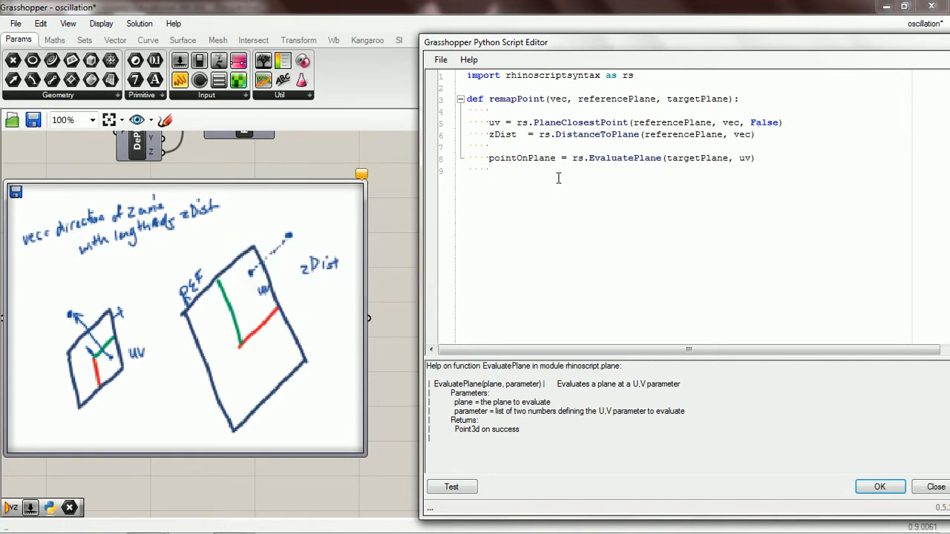
{"action": "type", "text": "v"}
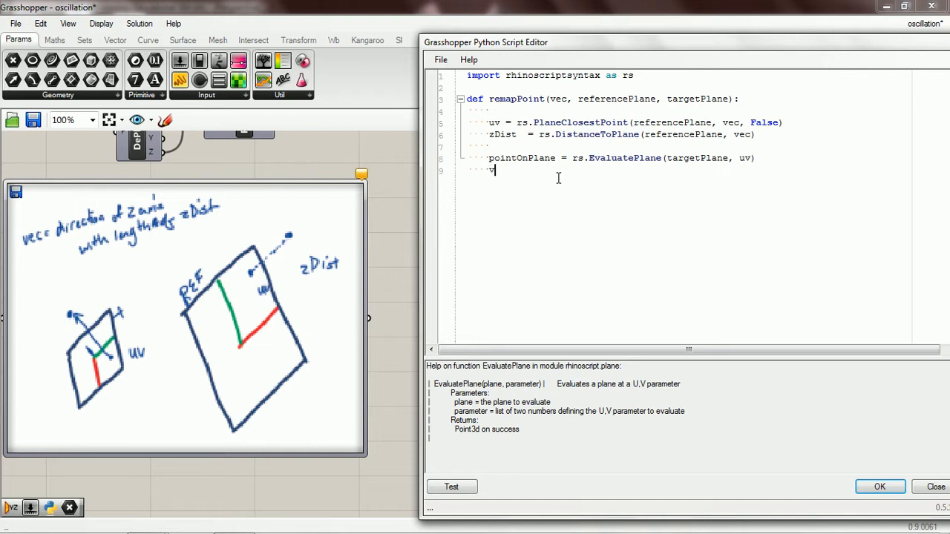
{"action": "type", "text": "ecOffPlane ="}
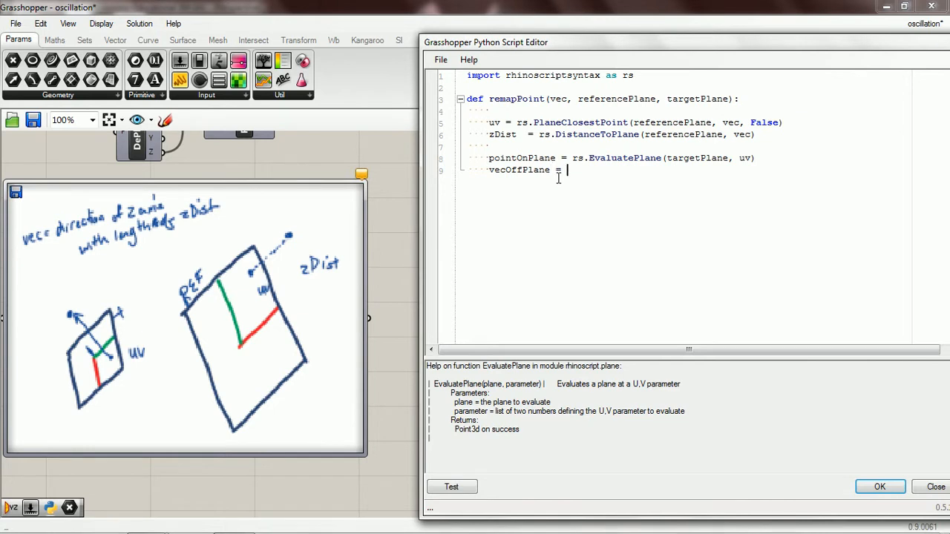
{"action": "type", "text": "rs.vec"}
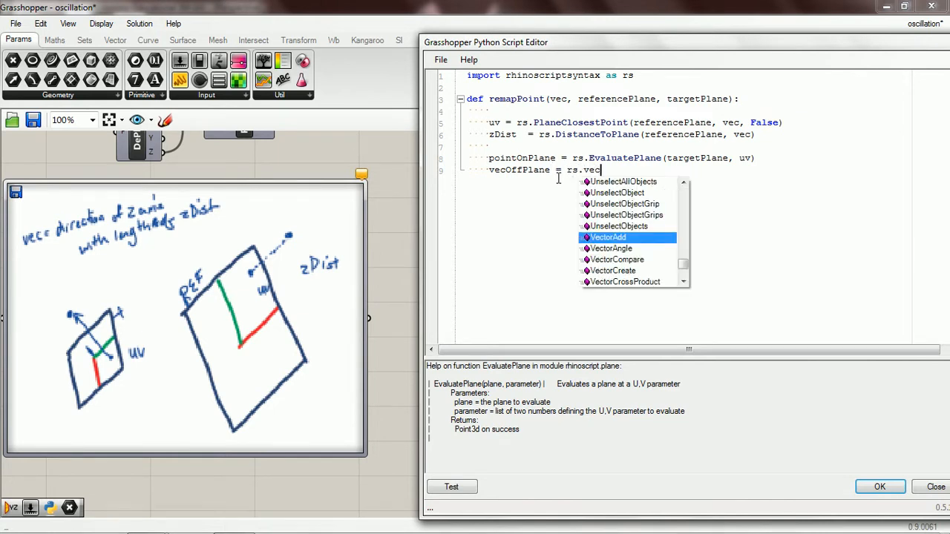
{"action": "type", "text": "Scale"}
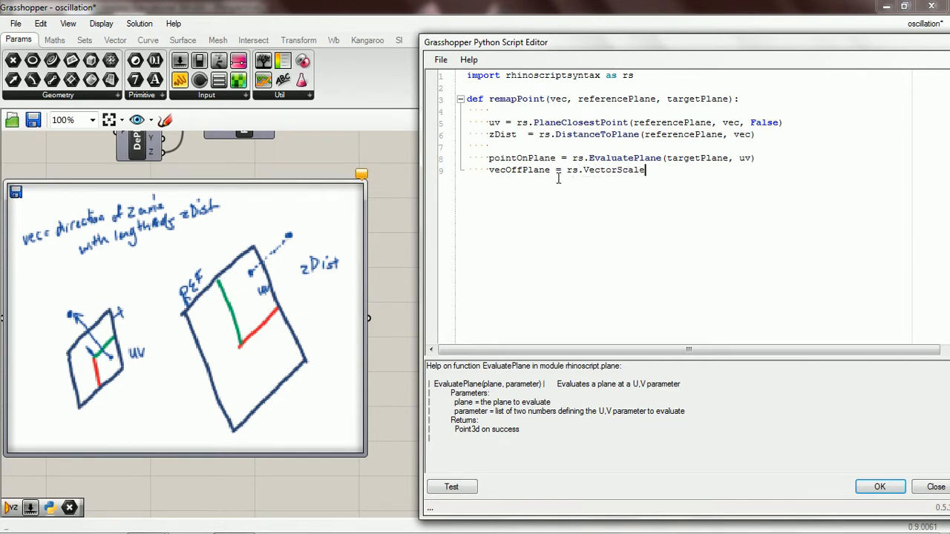
{"action": "type", "text": "("}
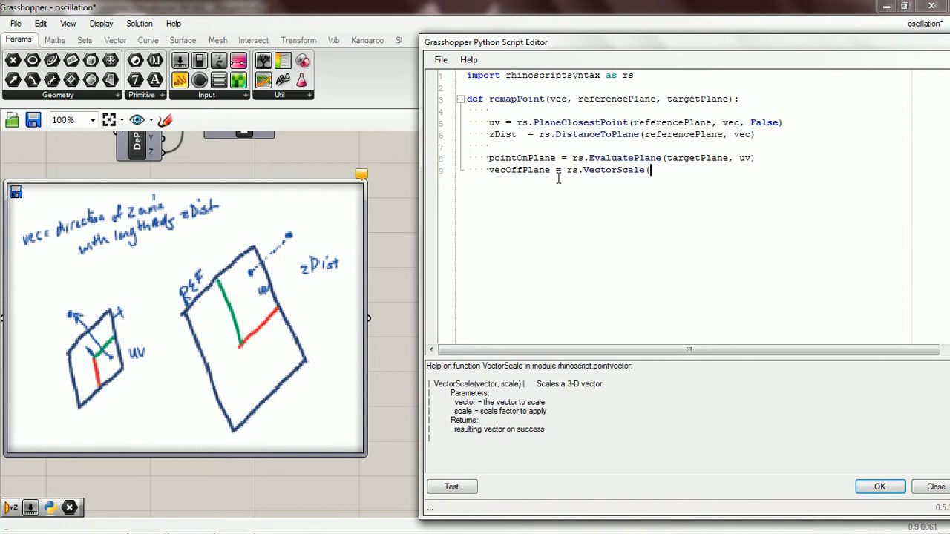
{"action": "type", "text": "targa"}
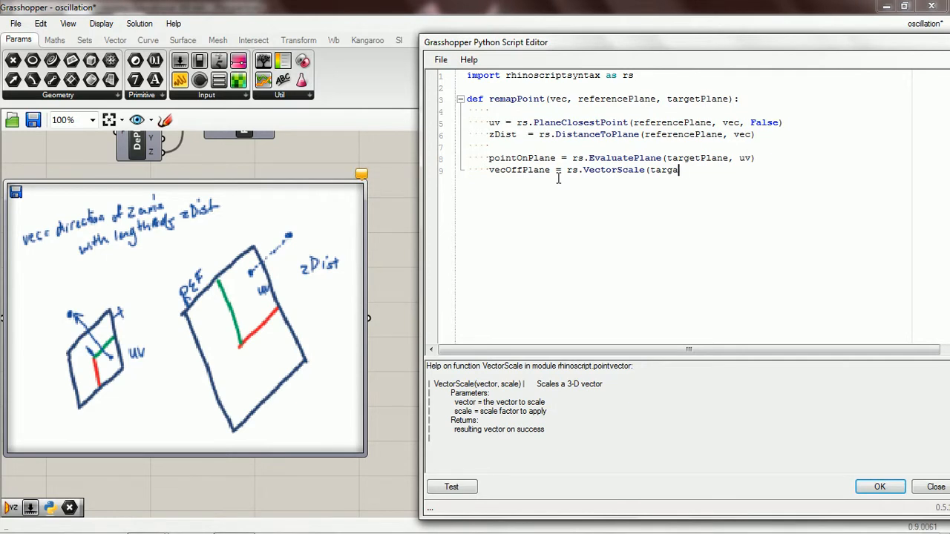
{"action": "type", "text": "tPla"}
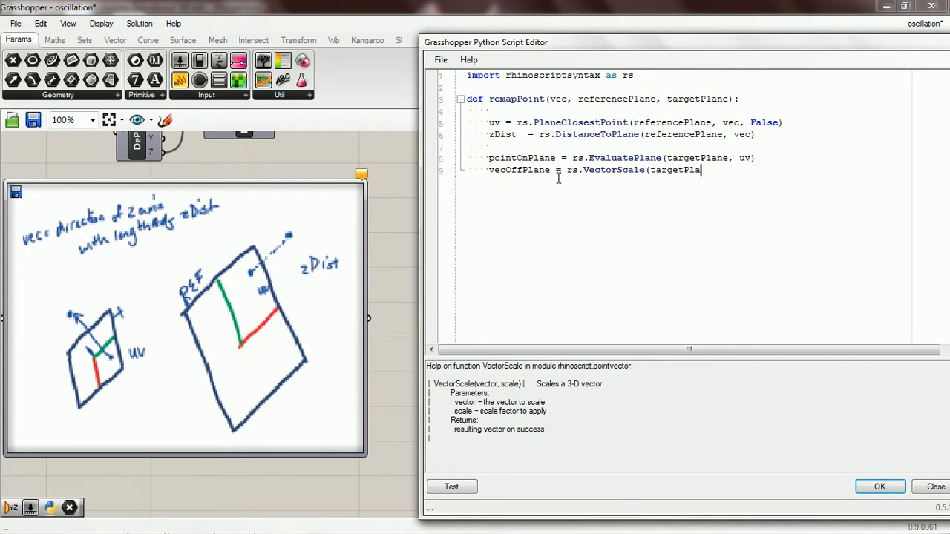
{"action": "type", "text": "[3]"}
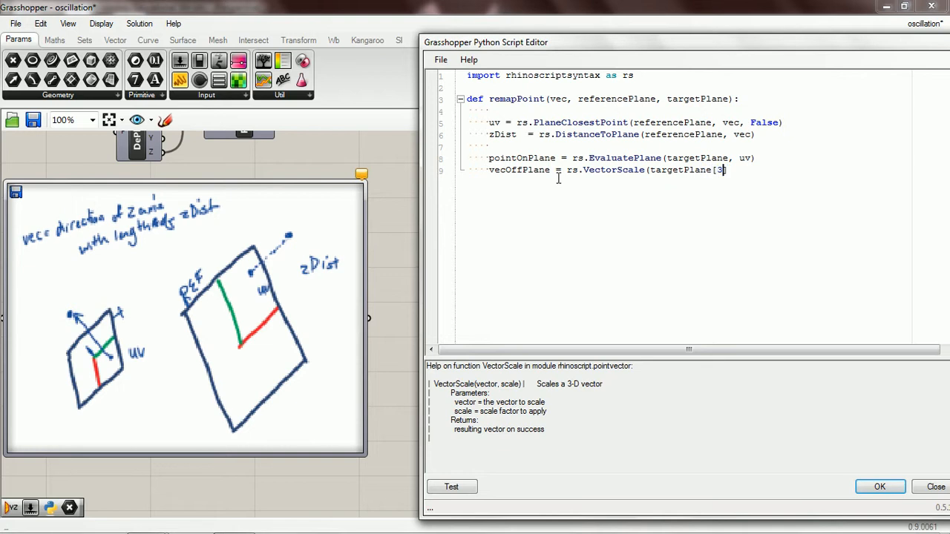
{"action": "type", "text": "],"}
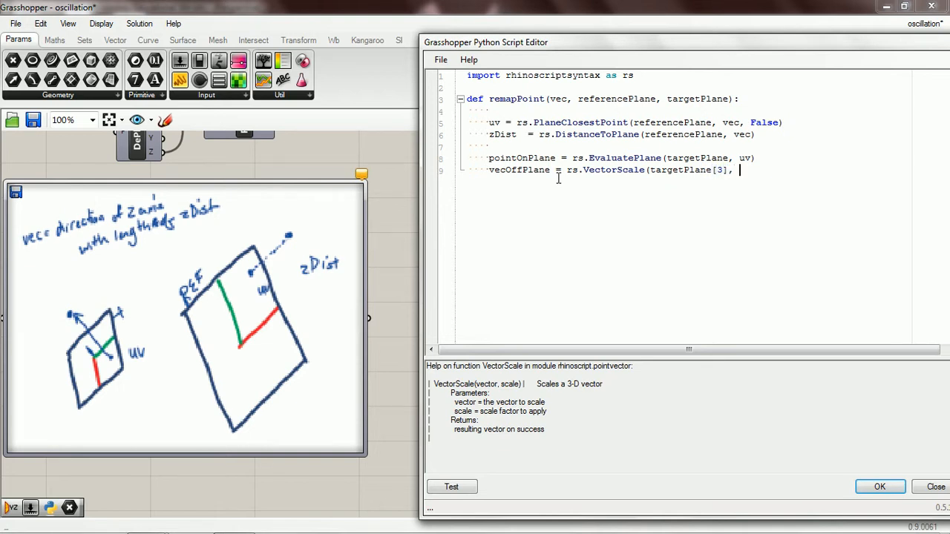
{"action": "type", "text": "zDist"}
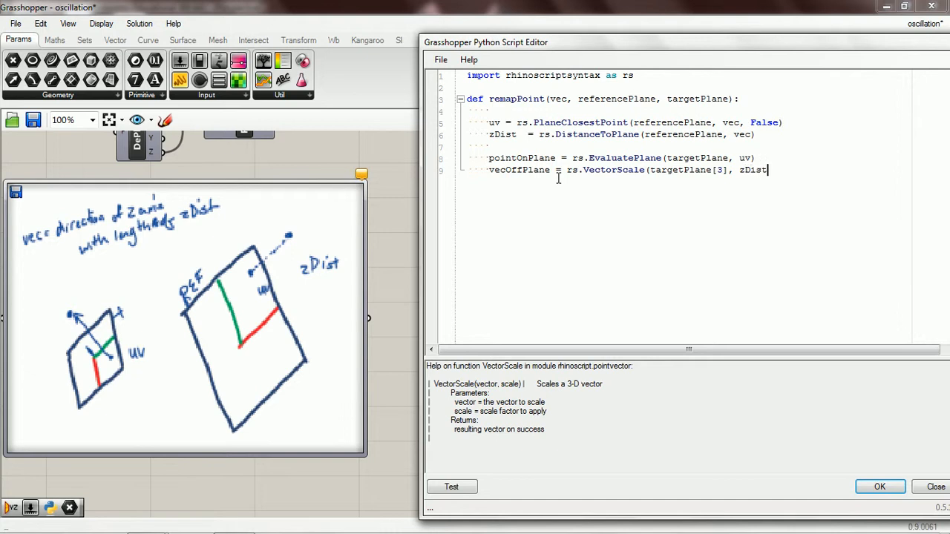
{"action": "key", "text": "enter"}
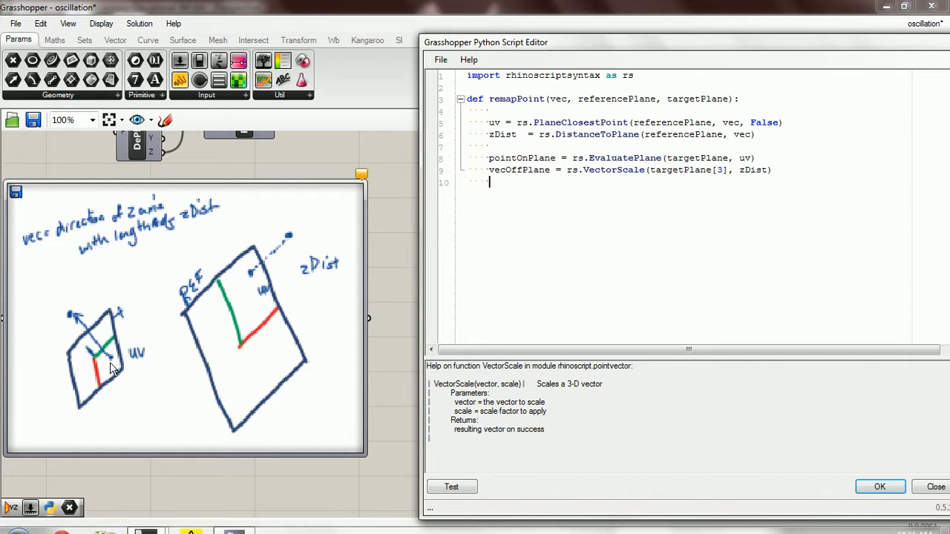
{"action": "mouse_move", "coordinate": [137, 380]}
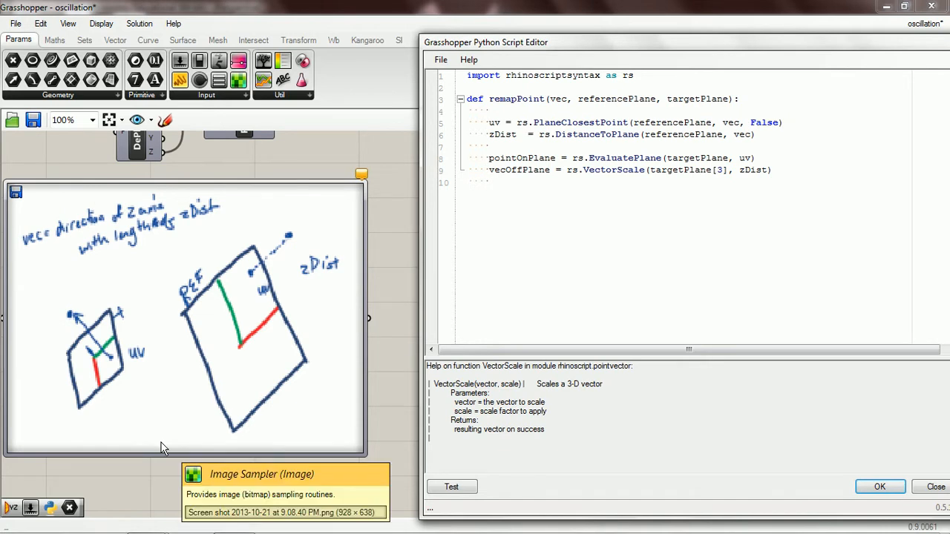
{"action": "mouse_move", "coordinate": [7, 451]}
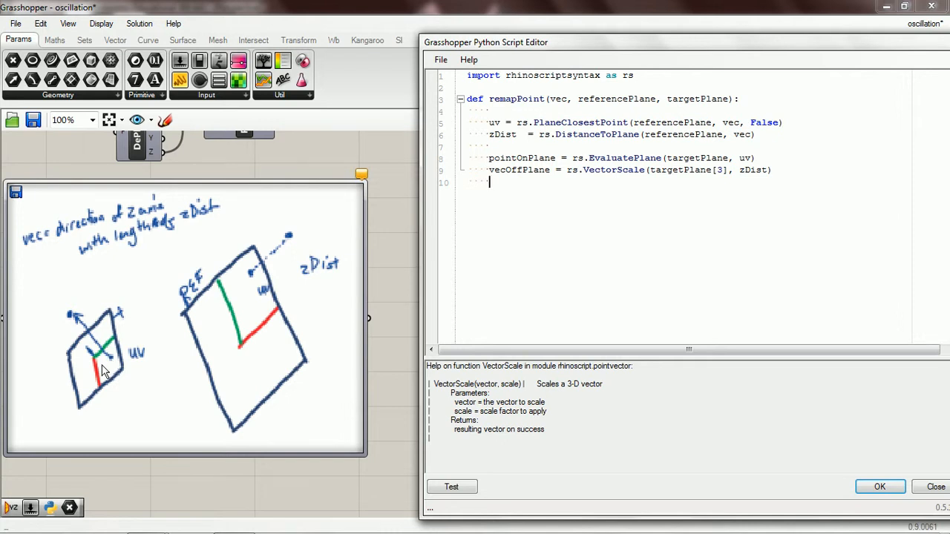
{"action": "mouse_move", "coordinate": [96, 374]}
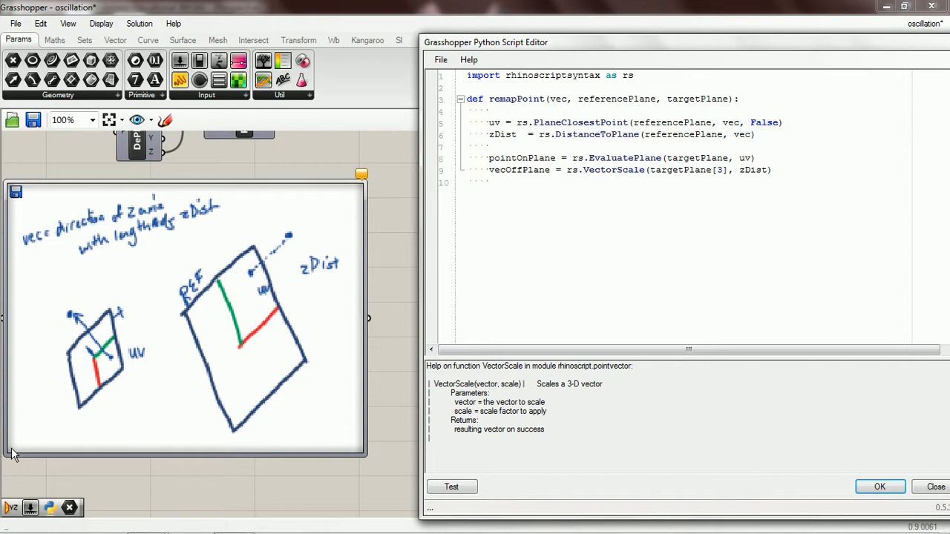
{"action": "mouse_move", "coordinate": [9, 457]}
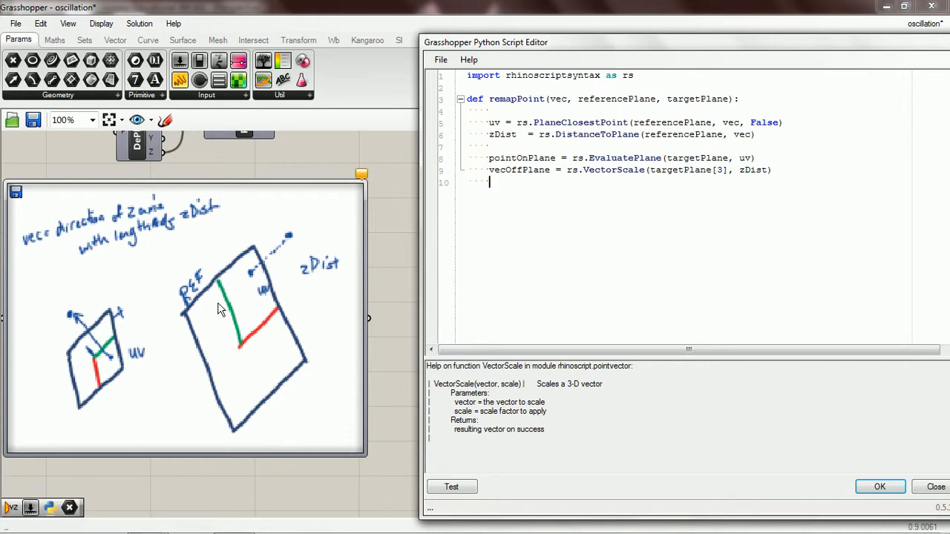
Add newPoint = rs.VectorAdd(pointOnPlane, vecOffPlane) and return newPoint
{"action": "key", "text": "enter"}
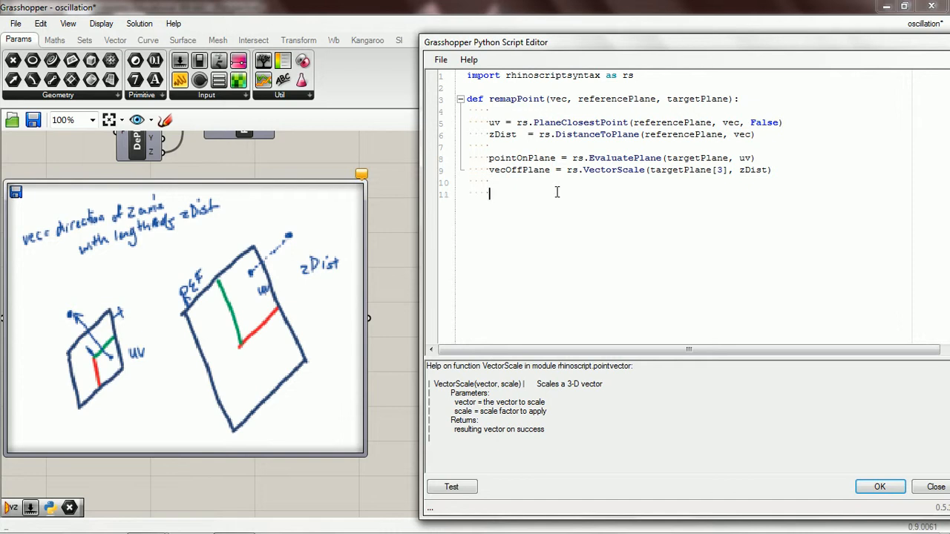
{"action": "type", "text": "newPoint = rs.VectorAdd("}
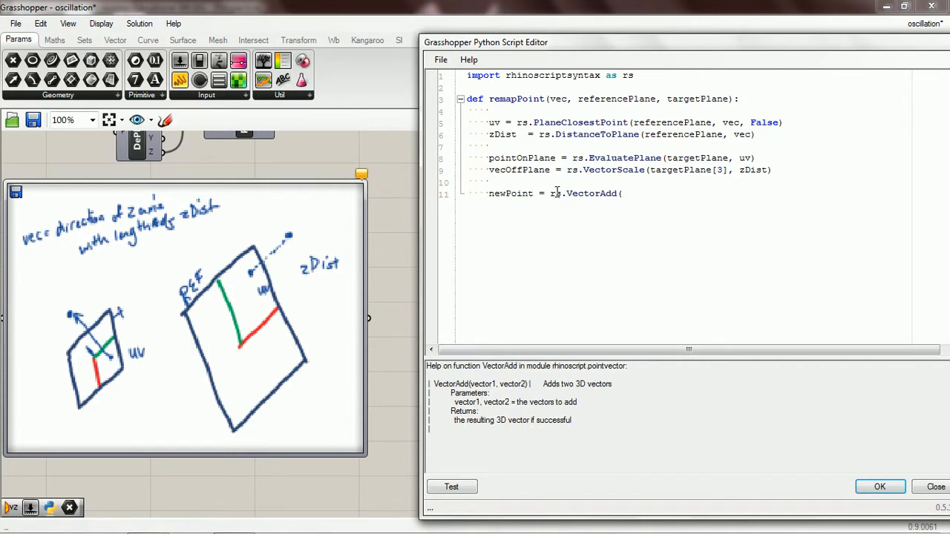
{"action": "type", "text": "pointon"}
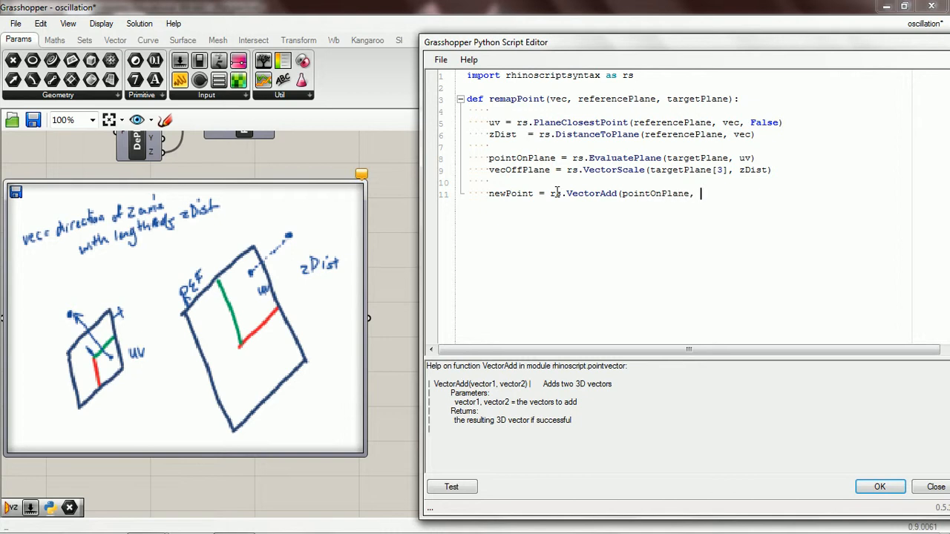
{"action": "type", "text": "vecOo"}
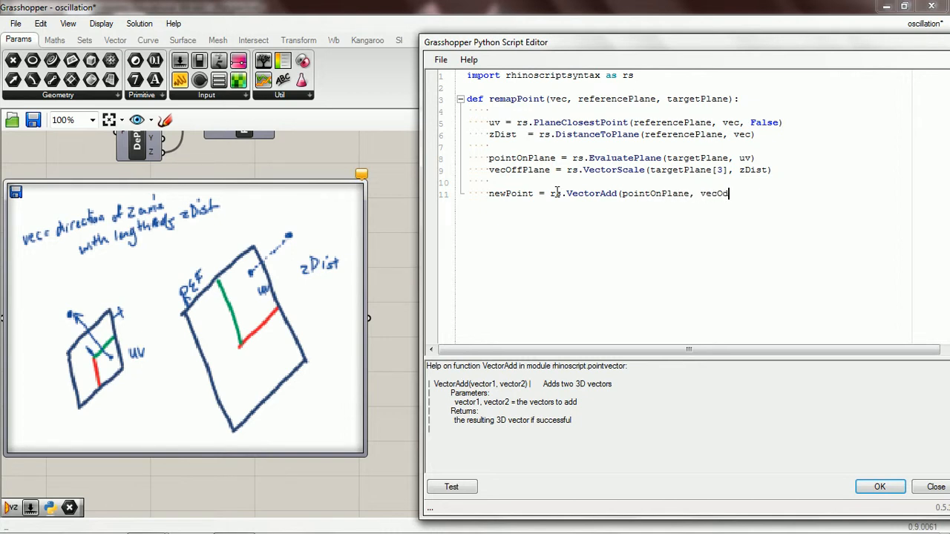
{"action": "type", "text": "ffPlane)"}
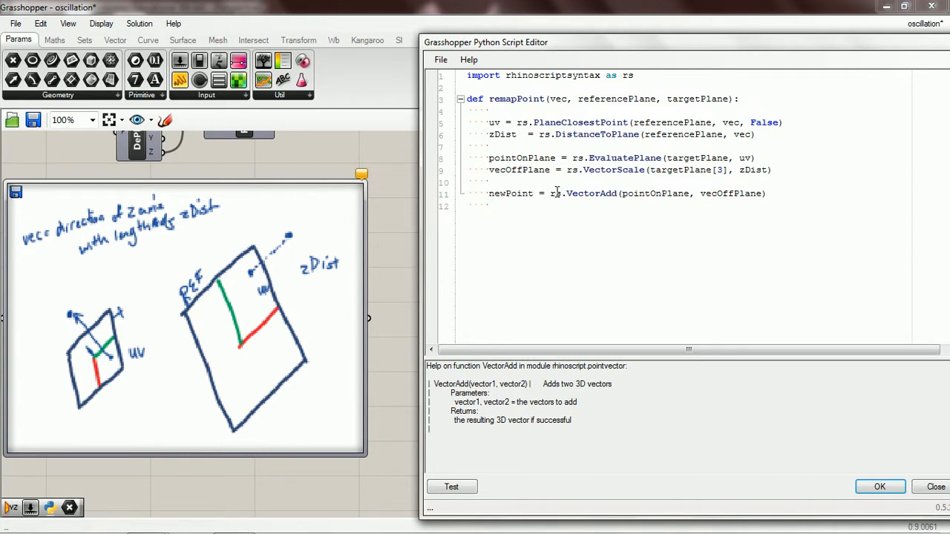
{"action": "type", "text": "return"}
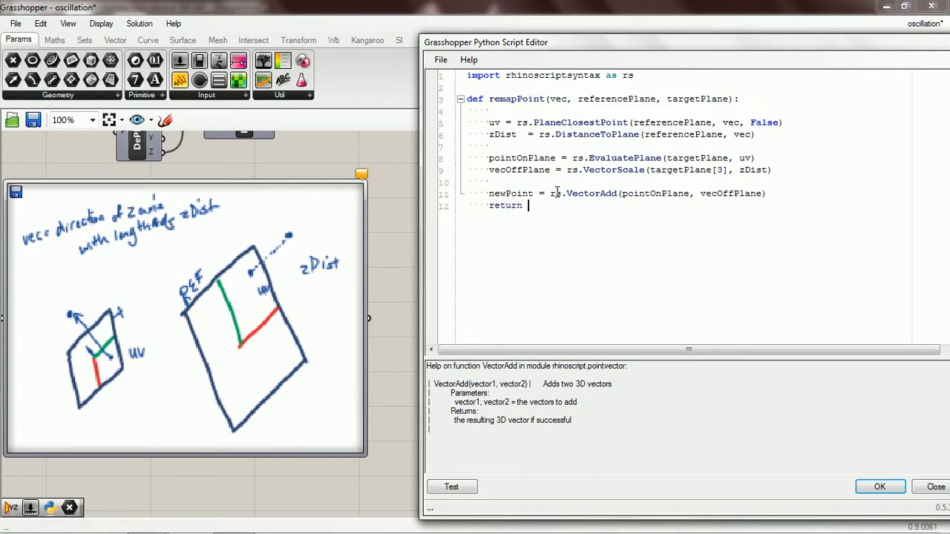
{"action": "type", "text": "newPoint"}
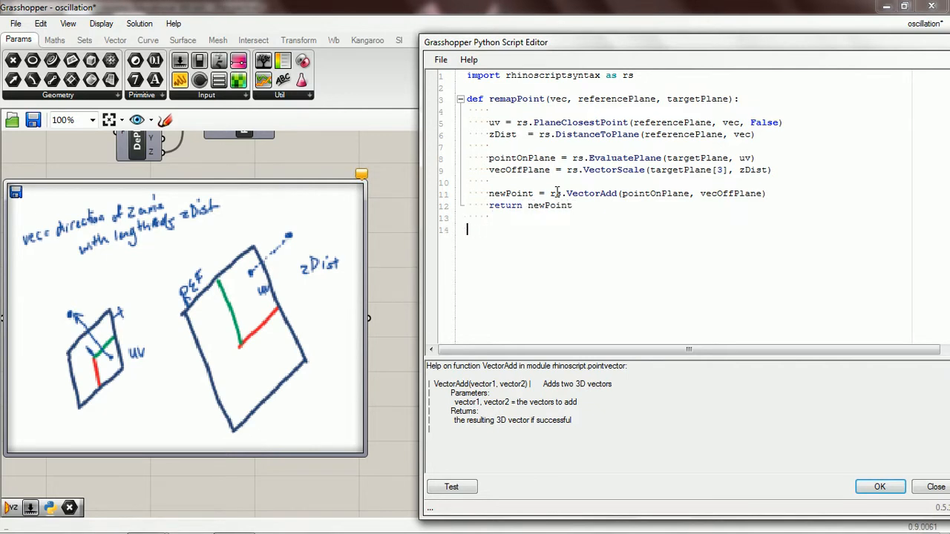
Assign a = remapPoint(vec, pA, pB) below the function and run it, reporting vec undefined
{"action": "type", "text": "a"}
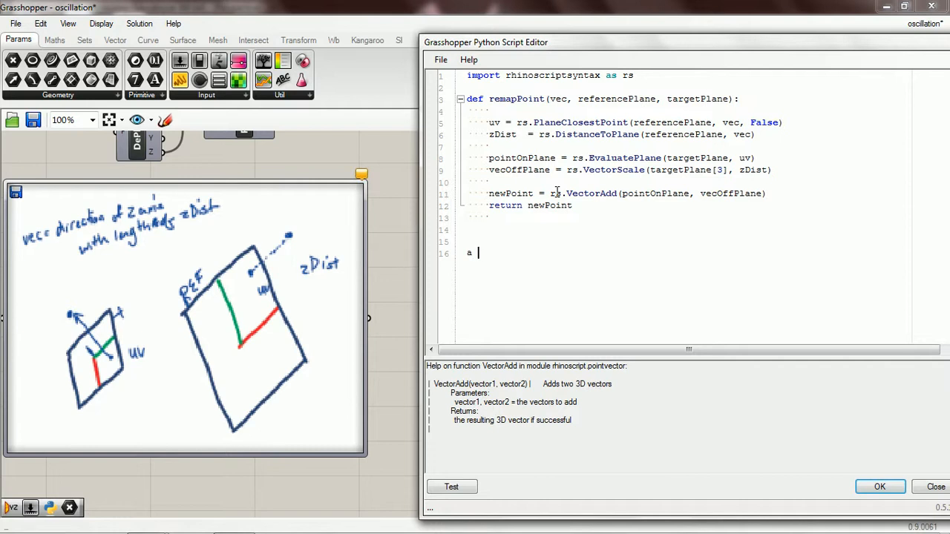
{"action": "type", "text": "="}
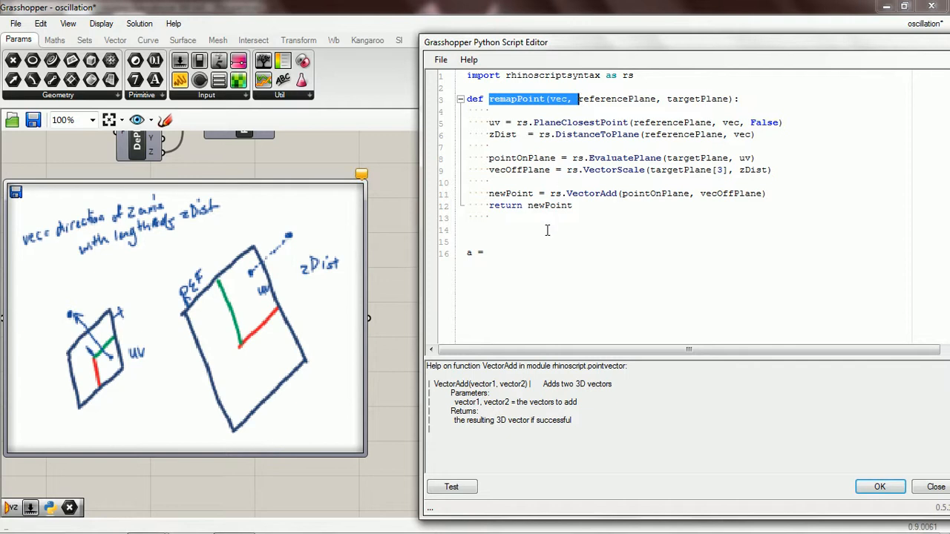
{"action": "type", "text": "remapPoint(vec,"}
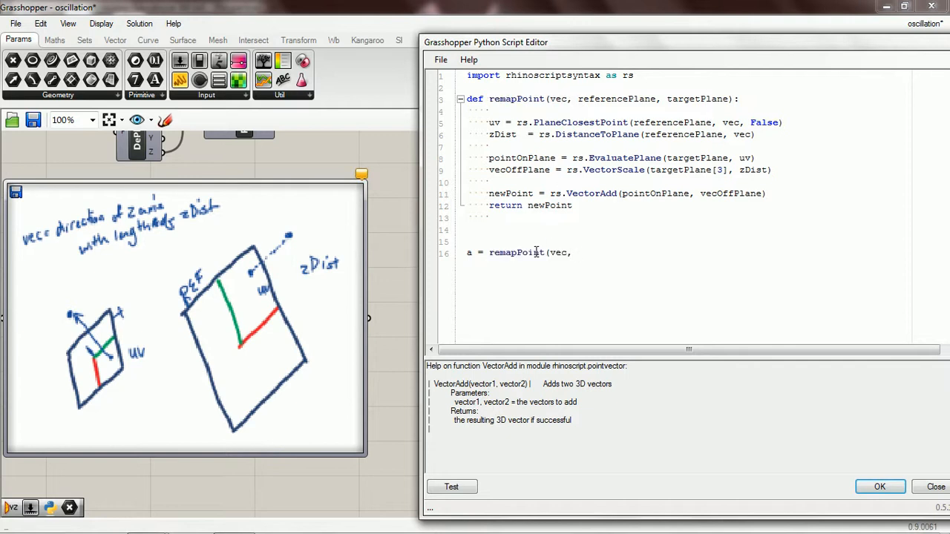
{"action": "type", "text": "p"}
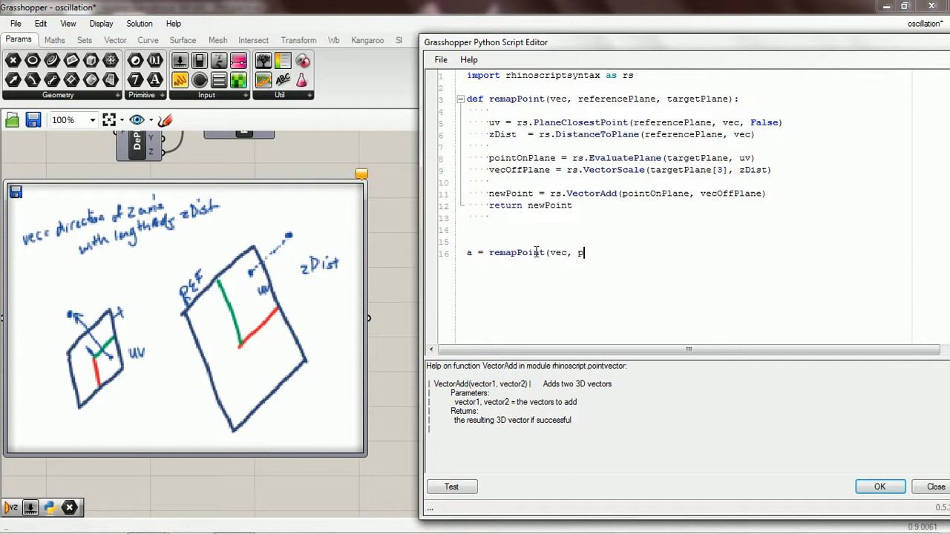
{"action": "type", "text": "A, p"}
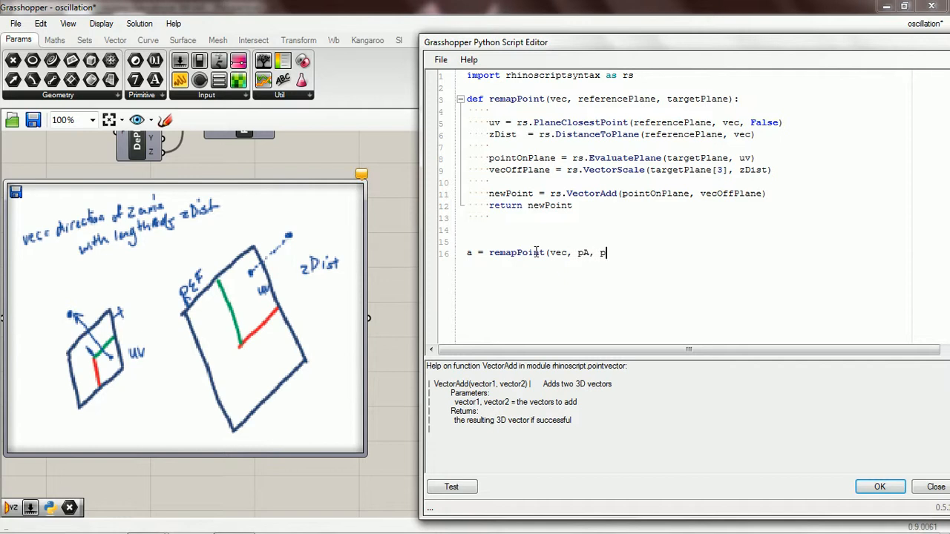
{"action": "type", "text": "B)"}
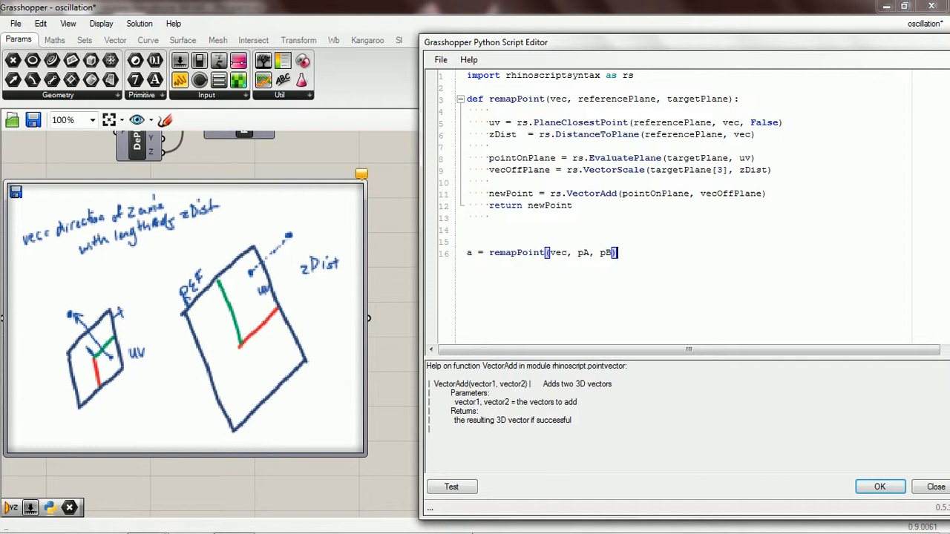
{"action": "left_click", "coordinate": [451, 487]}
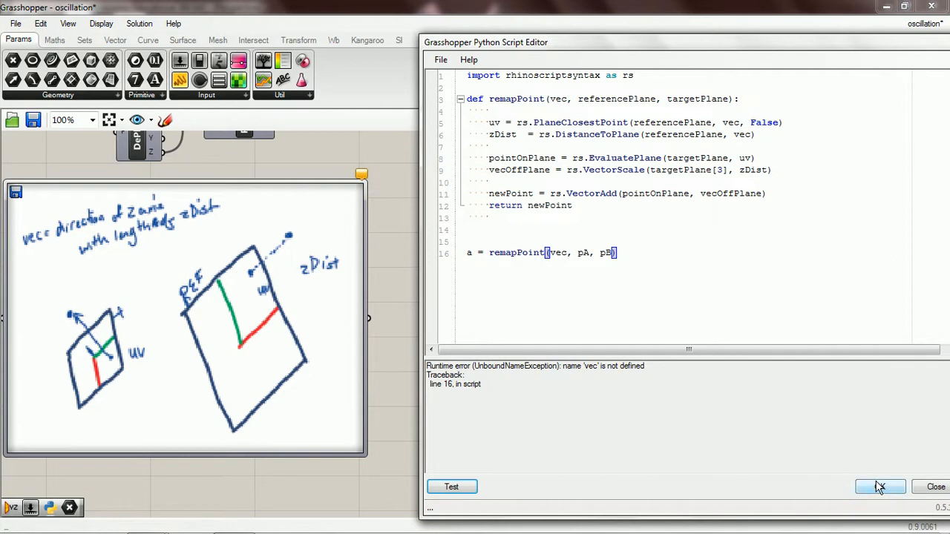
Close the editor and rename the component's inputs to vec, pA and pB
{"action": "left_click", "coordinate": [881, 487]}
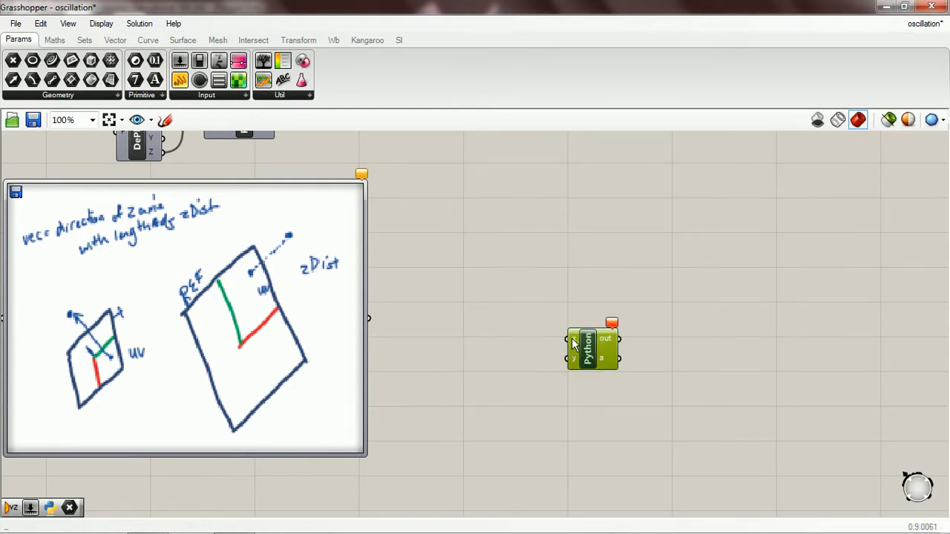
{"action": "right_click", "coordinate": [605, 338]}
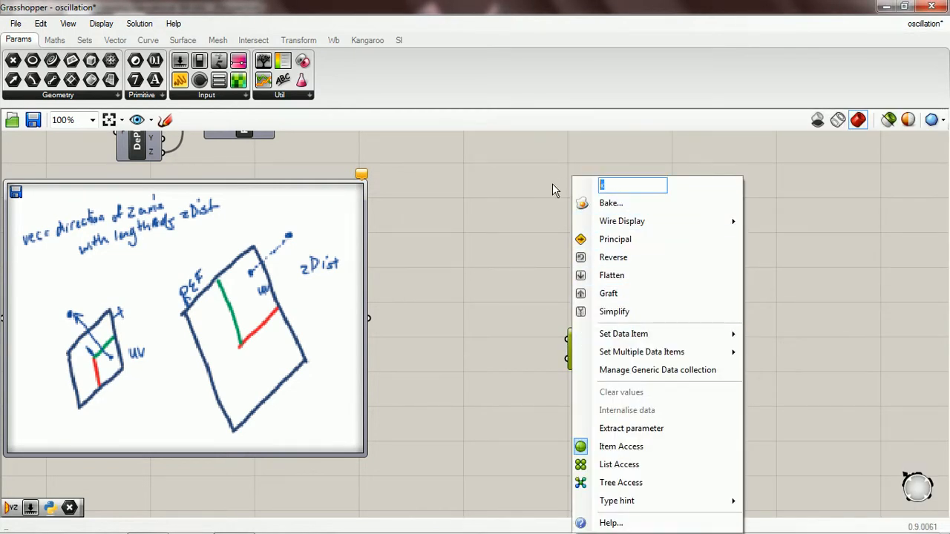
{"action": "type", "text": "v"}
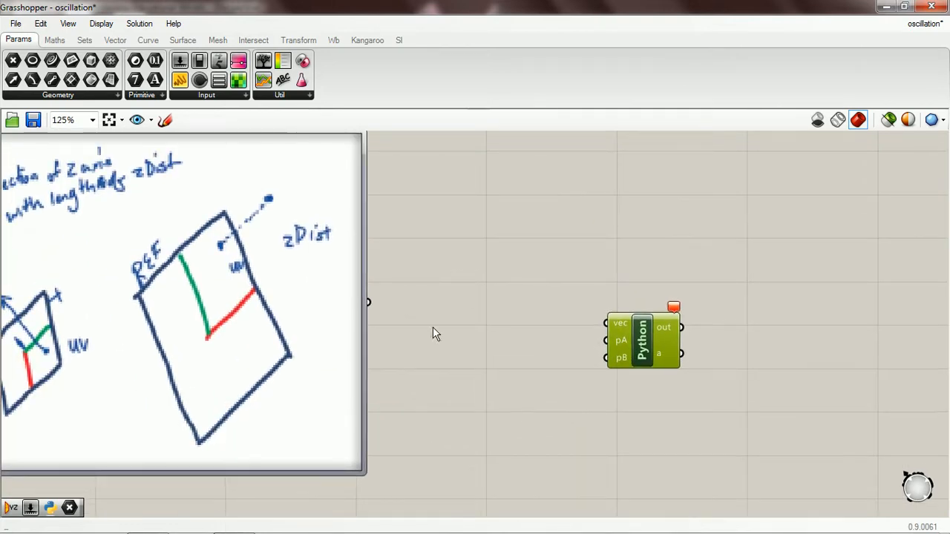
{"action": "scroll", "scroll_direction": "down", "scroll_amount": 3}
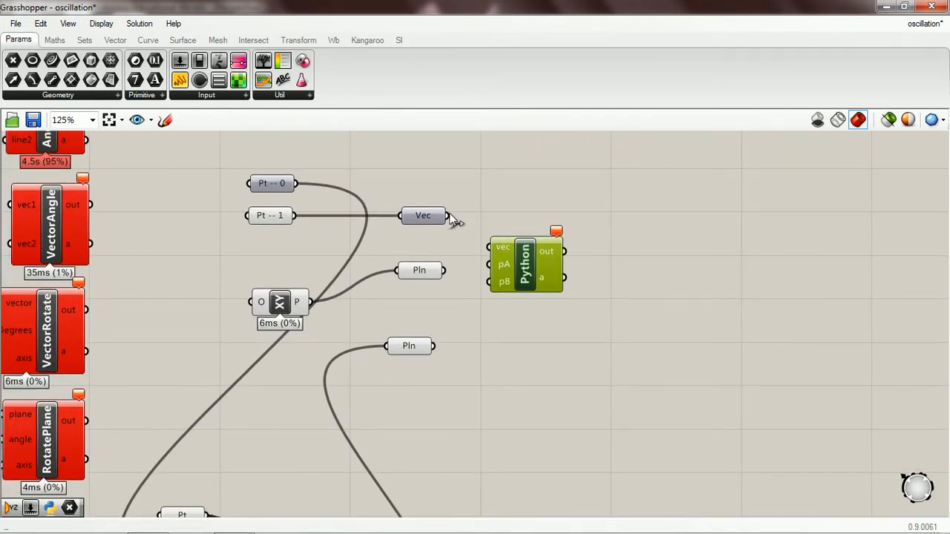
Wire the vector and two planes into vec, pA, pB and add a Sphere at the output
{"action": "left_click_drag", "start_coordinate": [445, 216], "coordinate": [490, 246]}
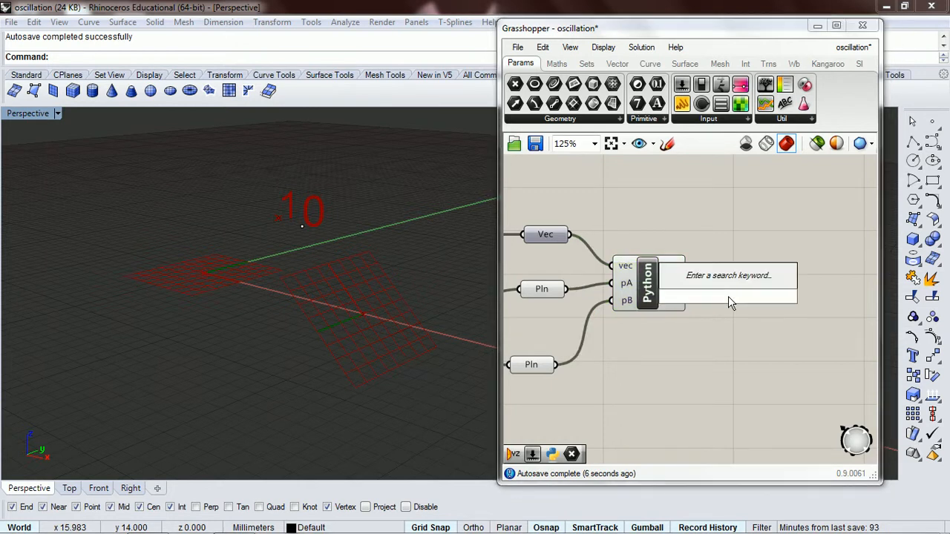
{"action": "type", "text": "sphere"}
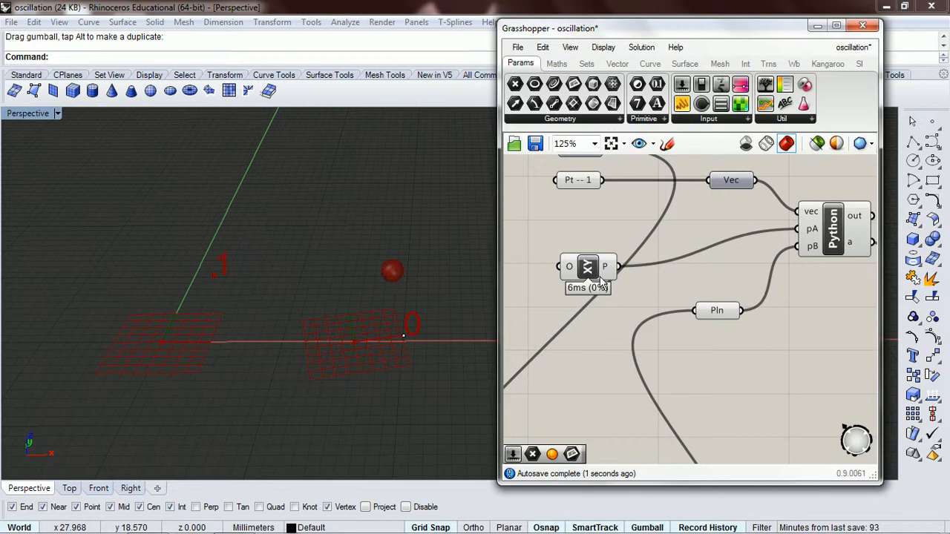
Select the second Pln parameter and drag its plane's origin point so the sphere relocates
{"action": "left_click", "coordinate": [717, 311]}
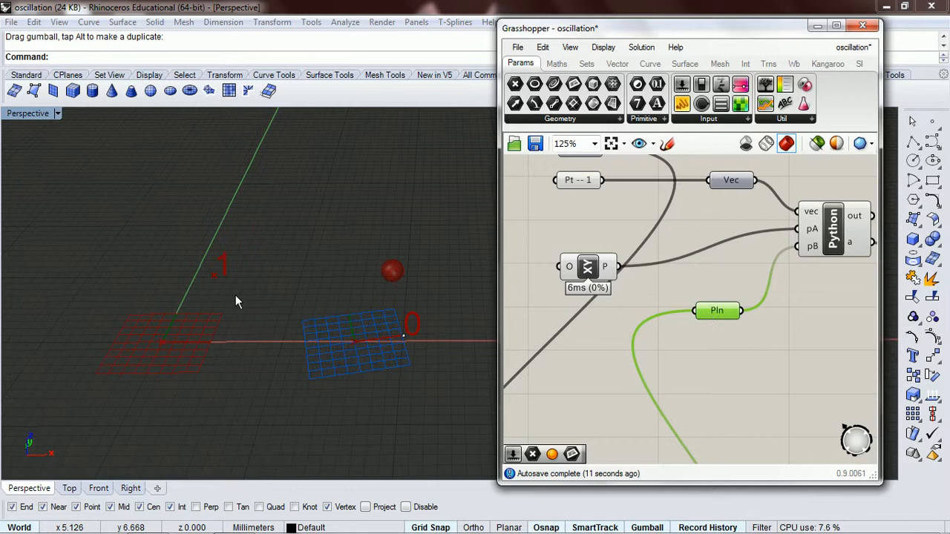
{"action": "mouse_move", "coordinate": [413, 282]}
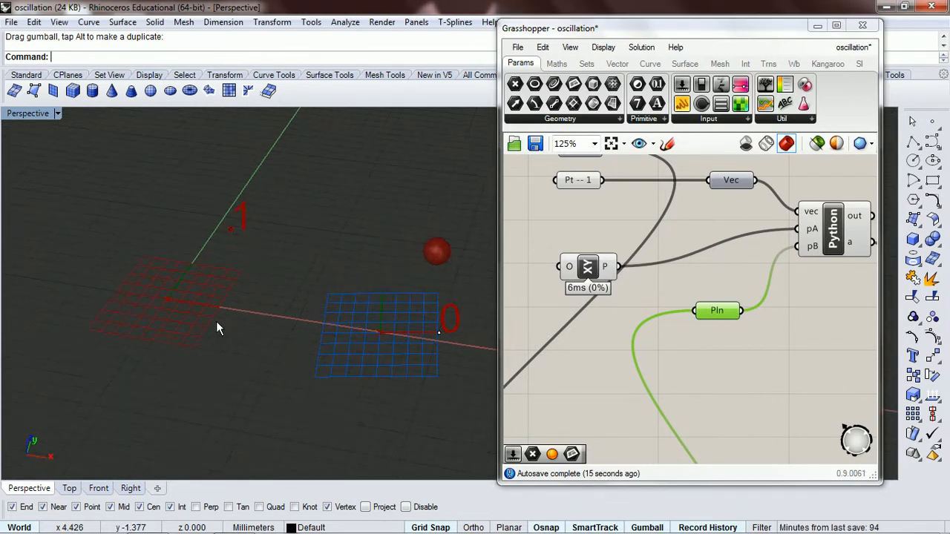
{"action": "mouse_move", "coordinate": [252, 235]}
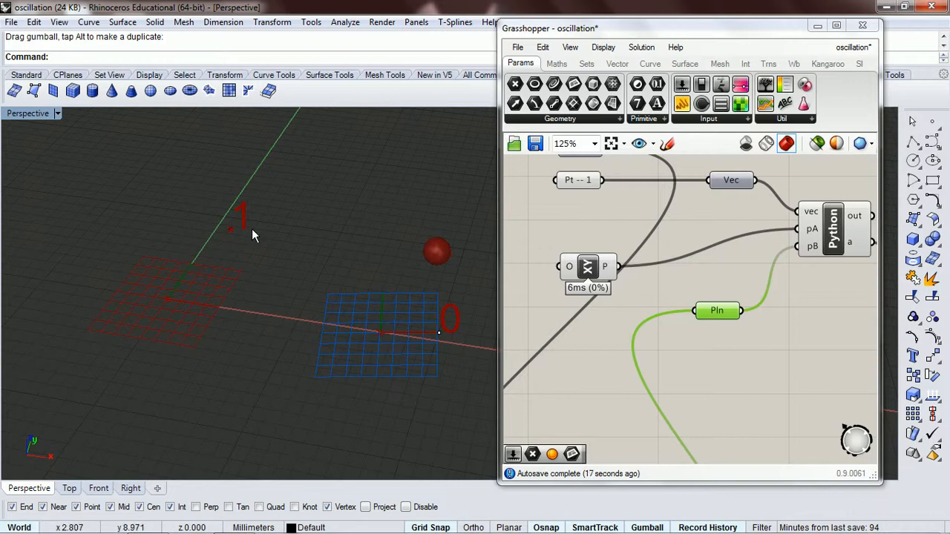
{"action": "left_click_drag", "start_coordinate": [253, 235], "coordinate": [208, 353]}
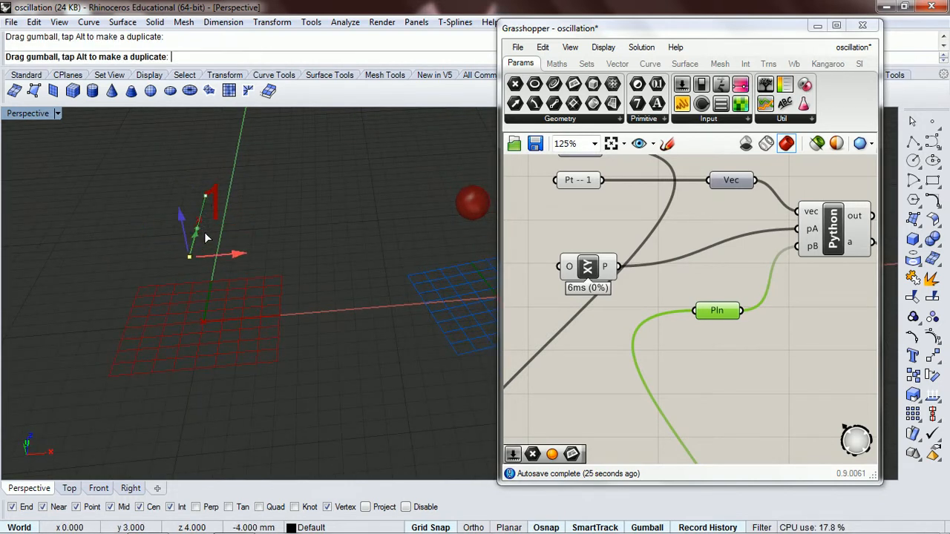
{"action": "left_click_drag", "start_coordinate": [208, 237], "coordinate": [170, 275]}
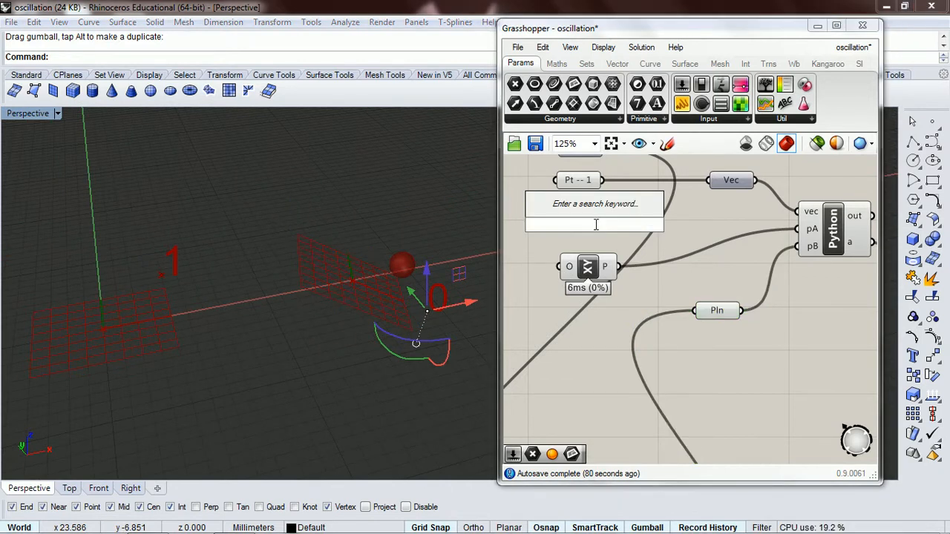
Place a YZ Plane component via 'zy' search and drag its origin point in Rhino to reposition the sphere
{"action": "type", "text": "zy"}
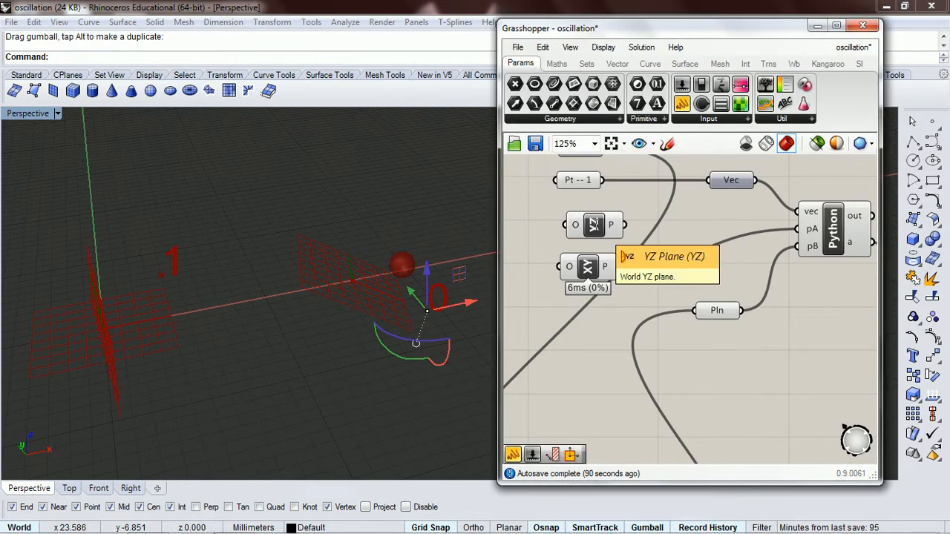
{"action": "left_click", "coordinate": [594, 225]}
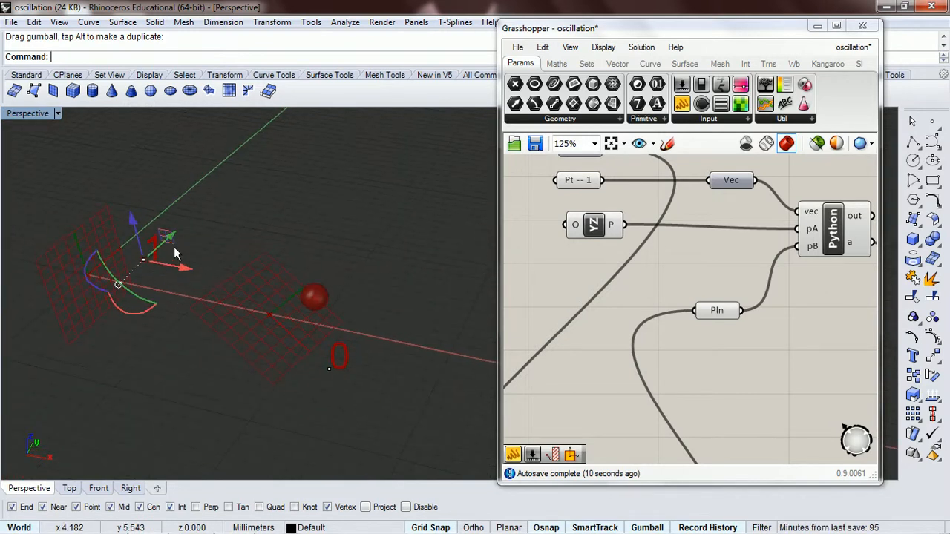
{"action": "left_click_drag", "start_coordinate": [177, 252], "coordinate": [145, 300]}
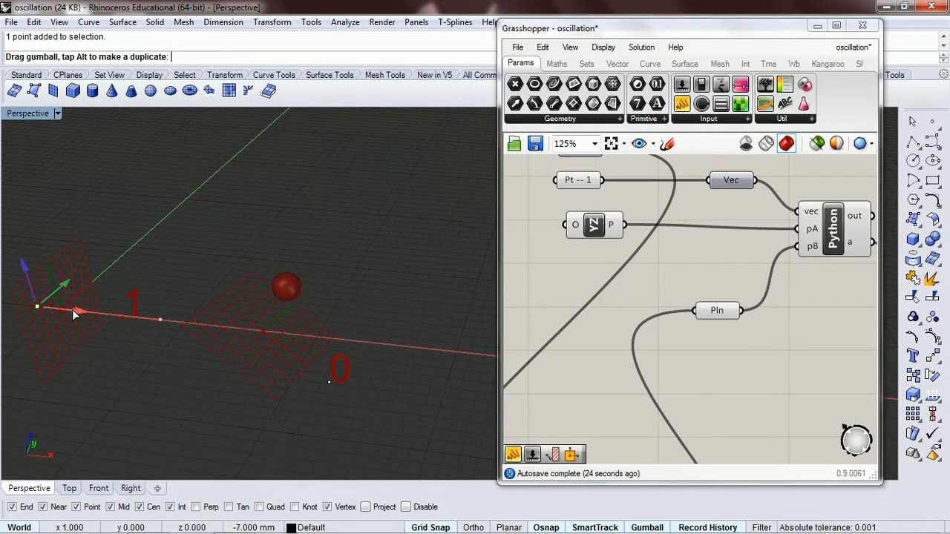
{"action": "left_click_drag", "start_coordinate": [74, 314], "coordinate": [131, 314]}
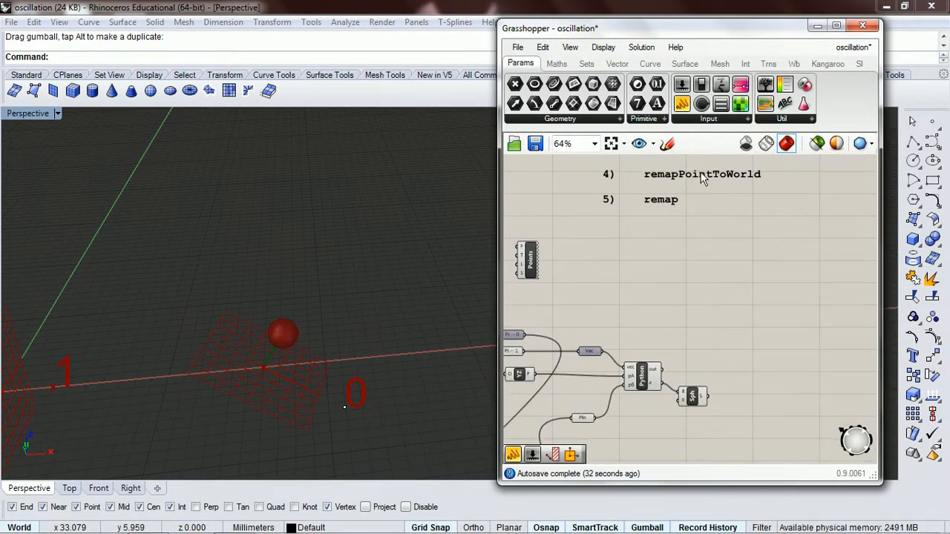
Review the remapPoint script in the Python editor and close it
{"action": "left_click", "coordinate": [641, 378]}
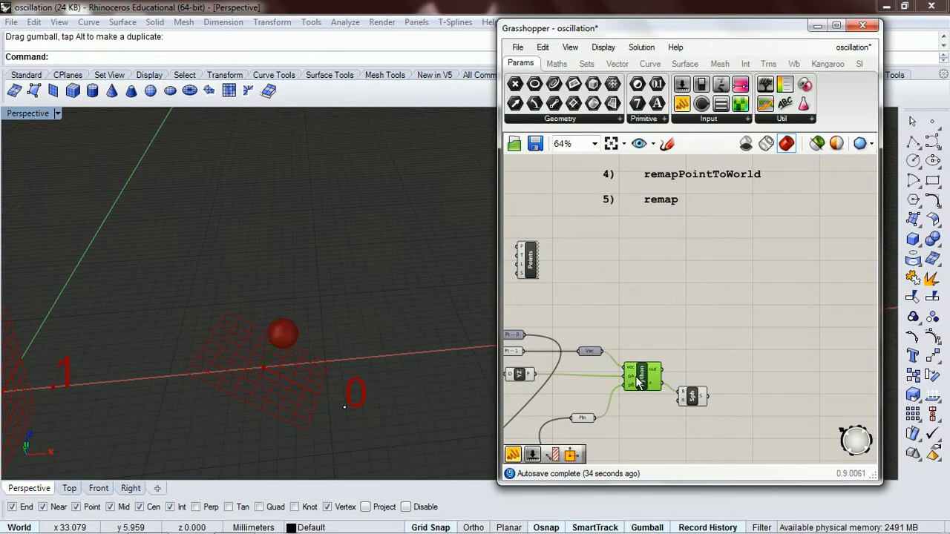
{"action": "double_click", "coordinate": [641, 377]}
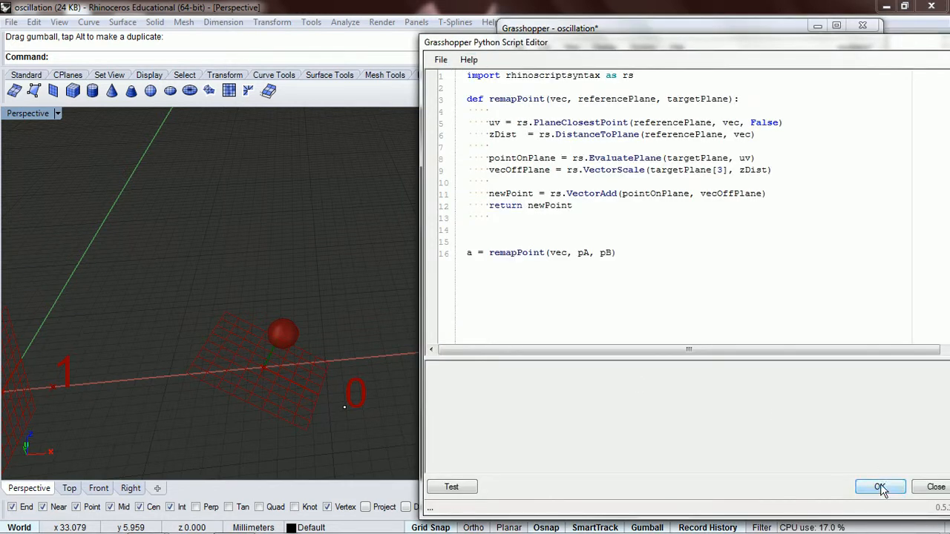
{"action": "left_click", "coordinate": [880, 487]}
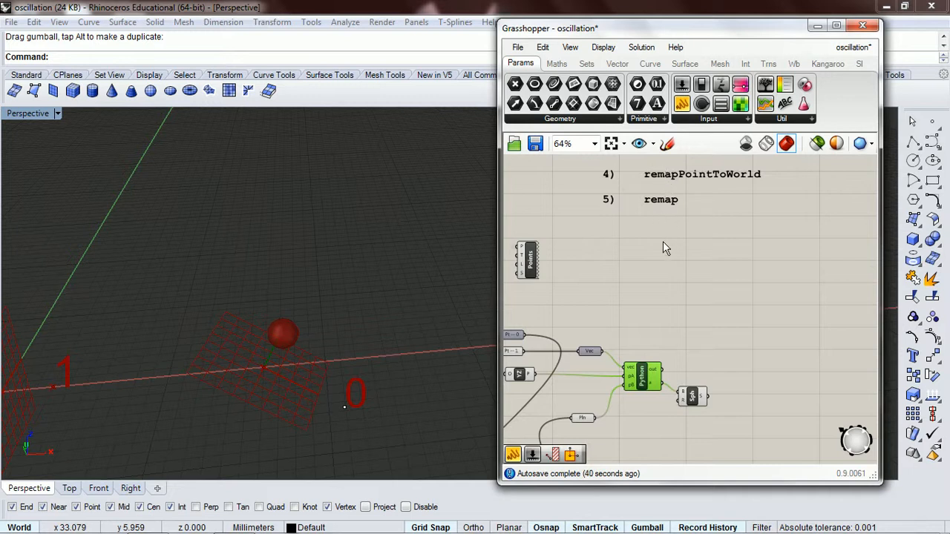
{"action": "mouse_move", "coordinate": [641, 379]}
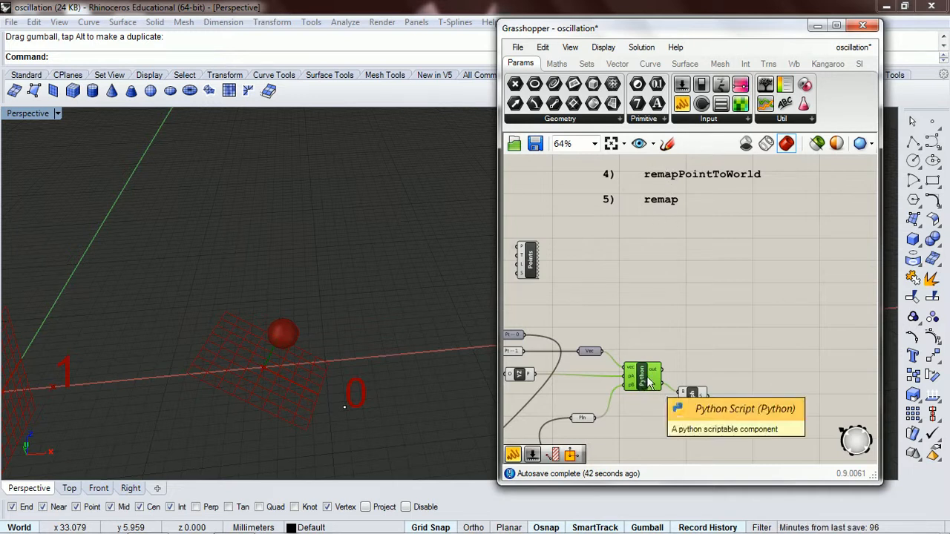
Rename the Python component to 'remap' and scroll through the canvas notes
{"action": "right_click", "coordinate": [640, 374]}
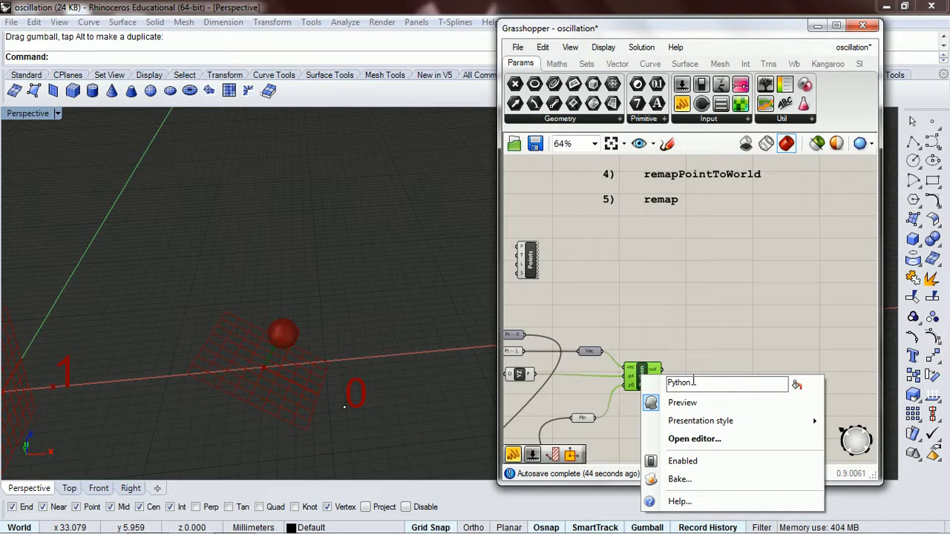
{"action": "type", "text": "remap"}
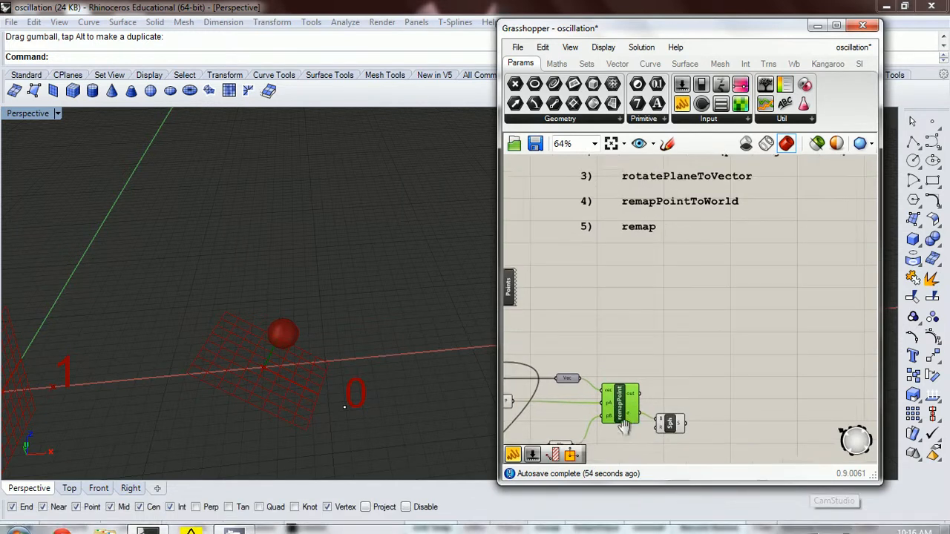
{"action": "scroll", "scroll_direction": "down", "scroll_amount": 3}
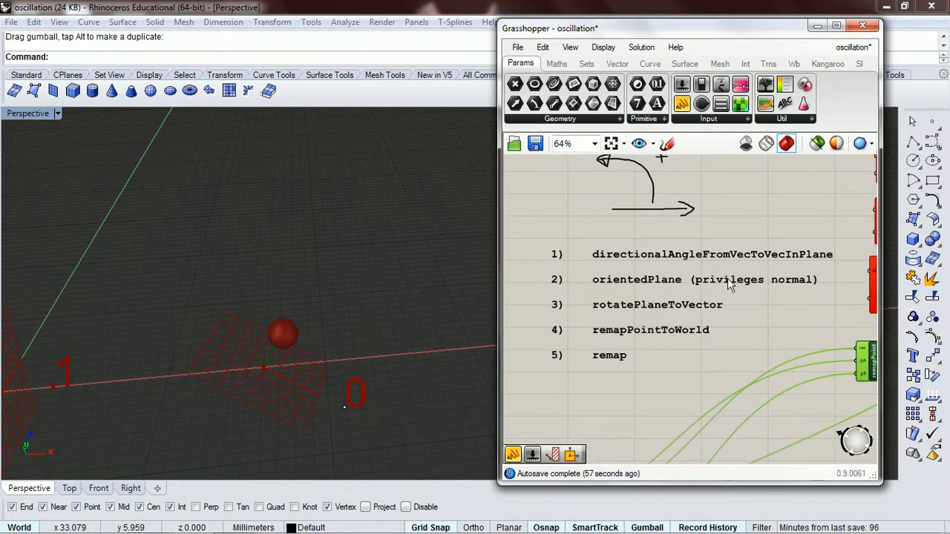
{"action": "mouse_move", "coordinate": [602, 249]}
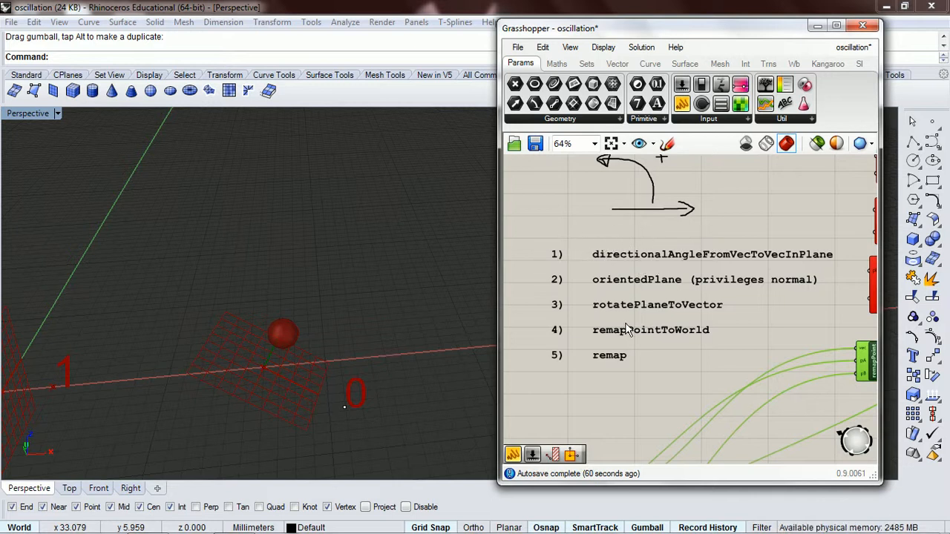
{"action": "mouse_move", "coordinate": [641, 353]}
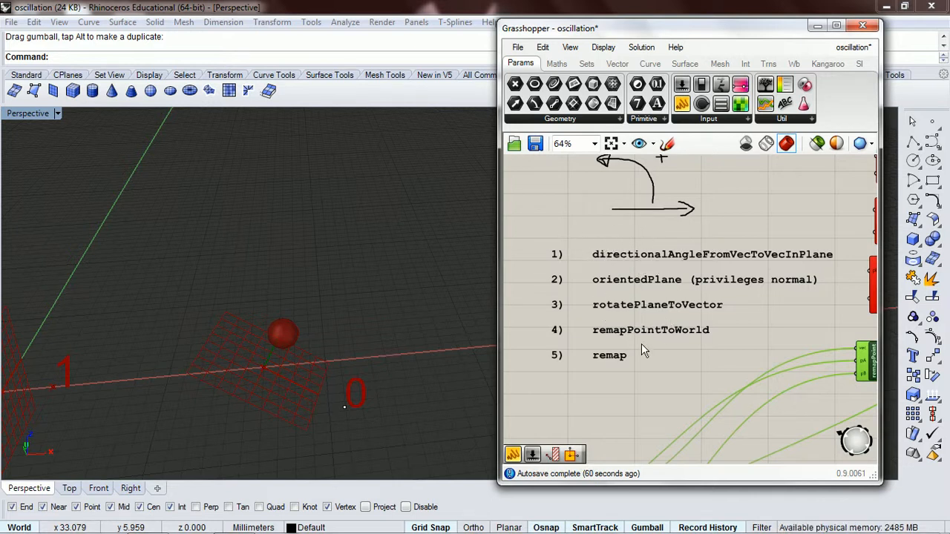